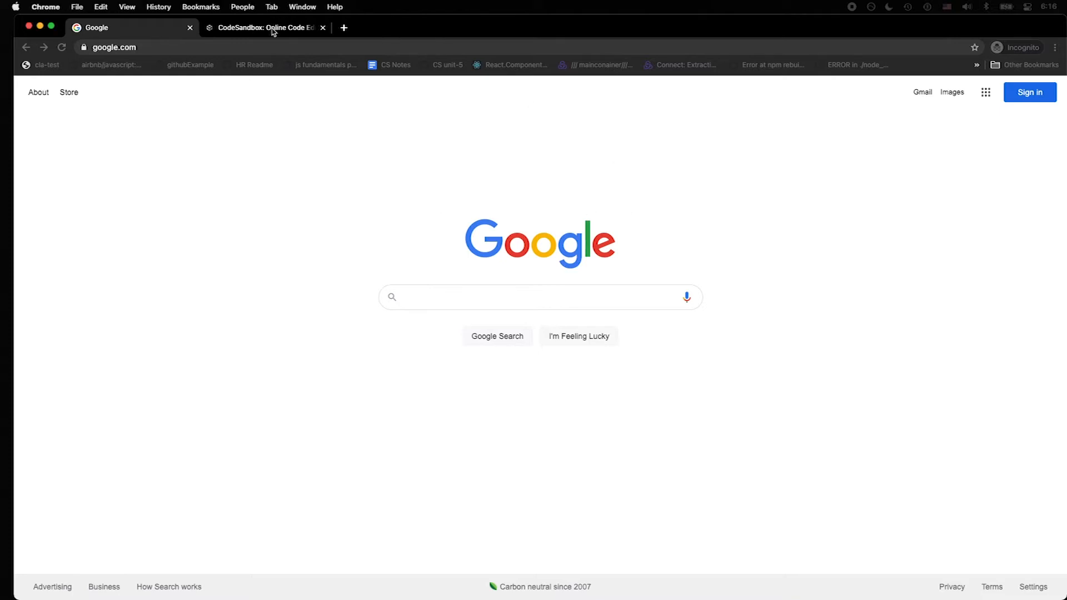
Step: Switch to the CodeSandbox home page and begin creating a new sandbox
{"action": "left_click", "coordinate": [266, 27]}
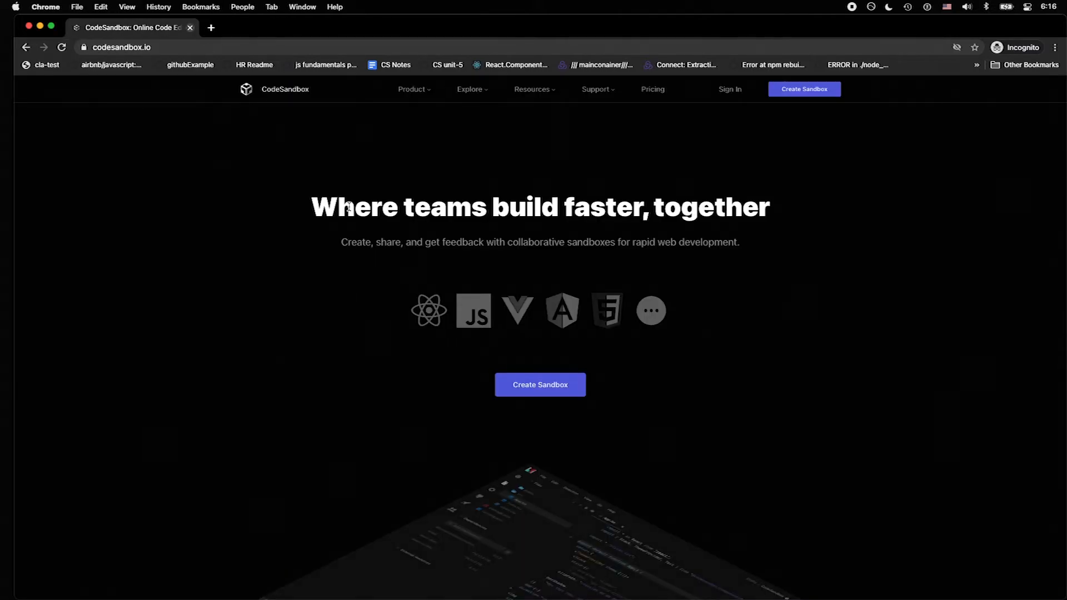
{"action": "mouse_move", "coordinate": [255, 384]}
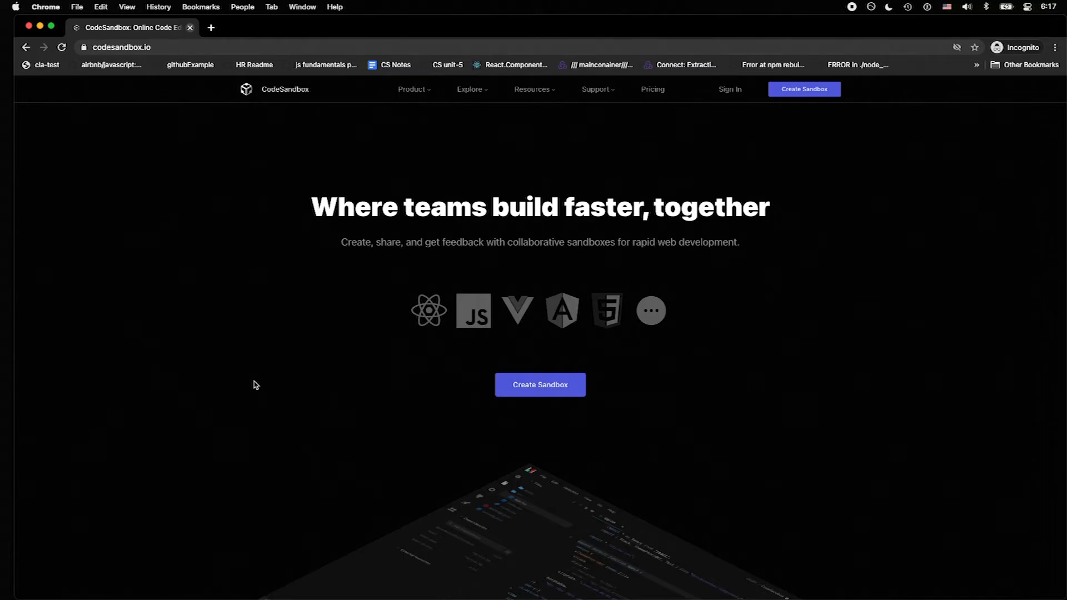
{"action": "mouse_move", "coordinate": [506, 365]}
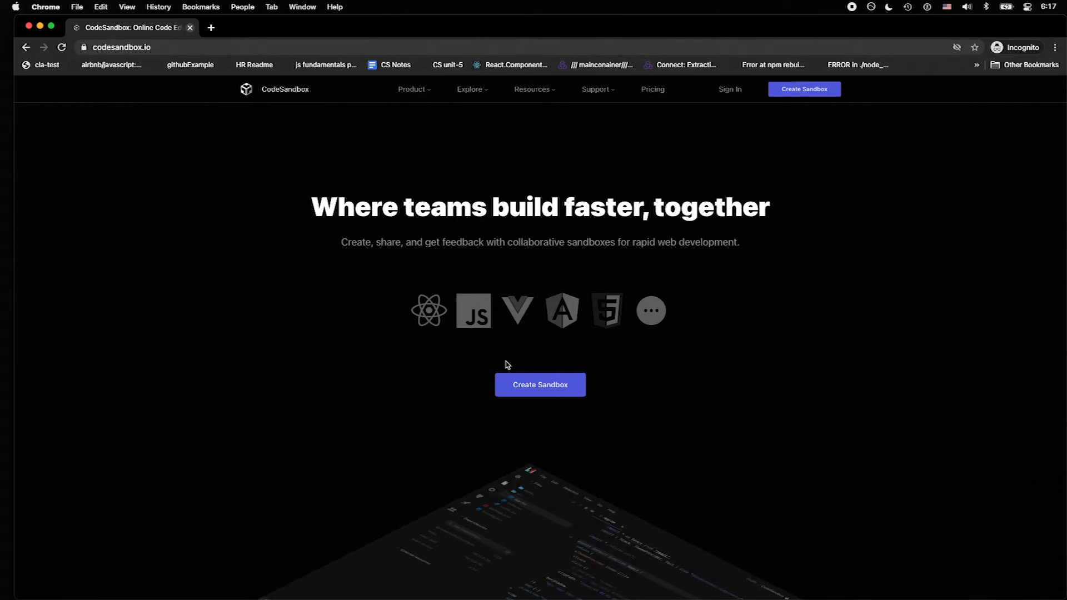
{"action": "left_click", "coordinate": [540, 384]}
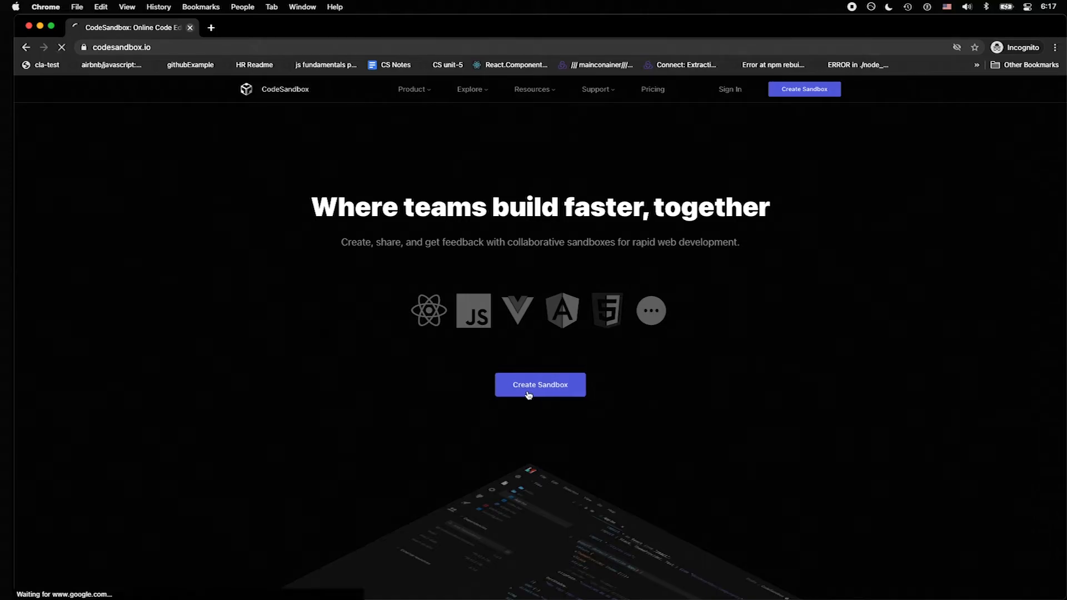
Step: Browse the official templates in the Create Sandbox chooser toward the React template
{"action": "left_click", "coordinate": [539, 384]}
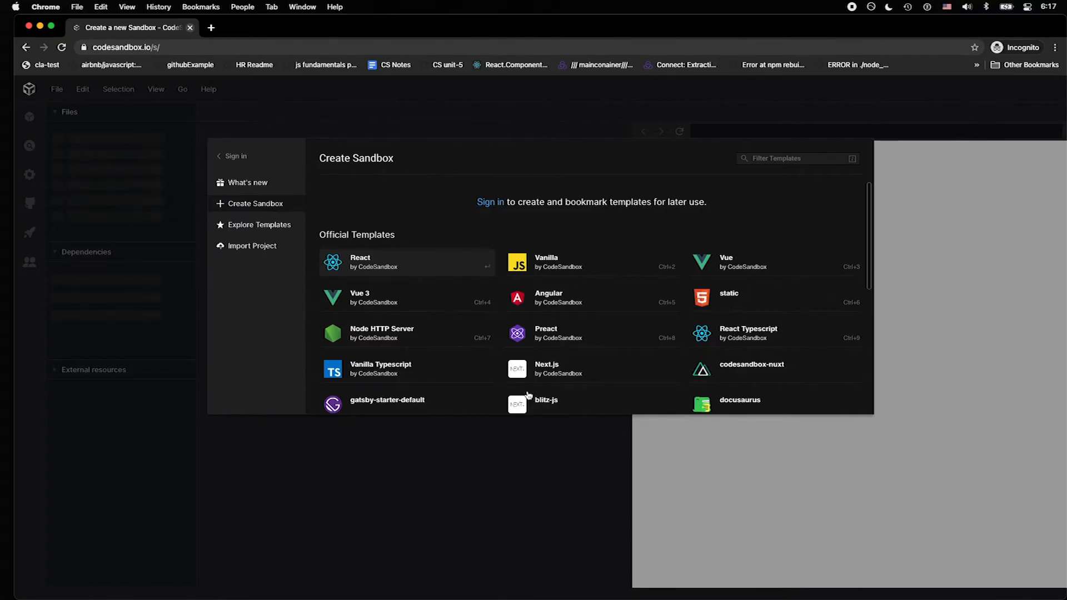
{"action": "mouse_move", "coordinate": [722, 320]}
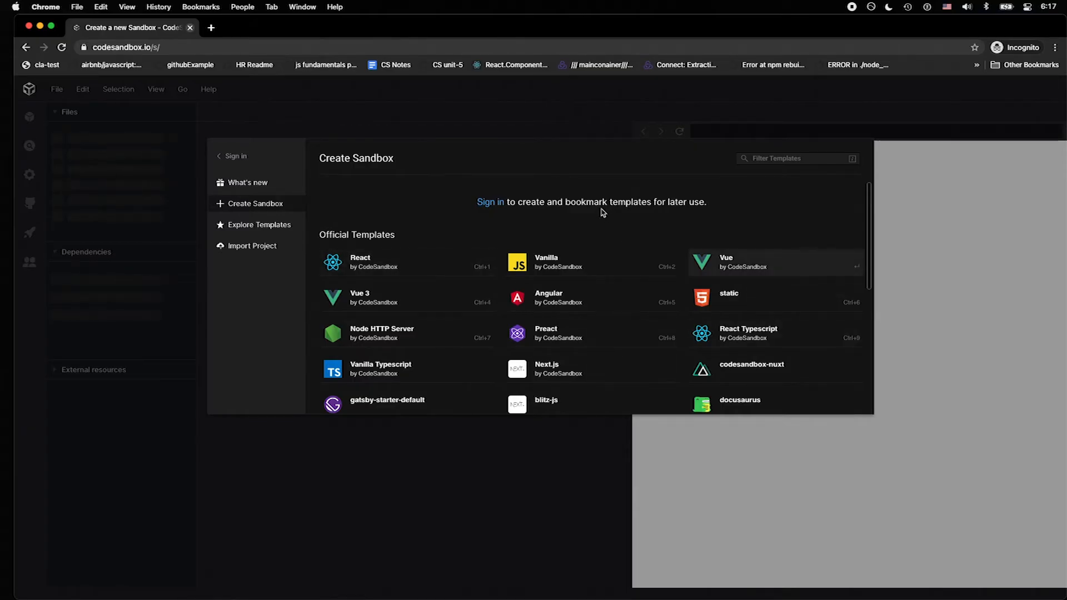
{"action": "mouse_move", "coordinate": [490, 202]}
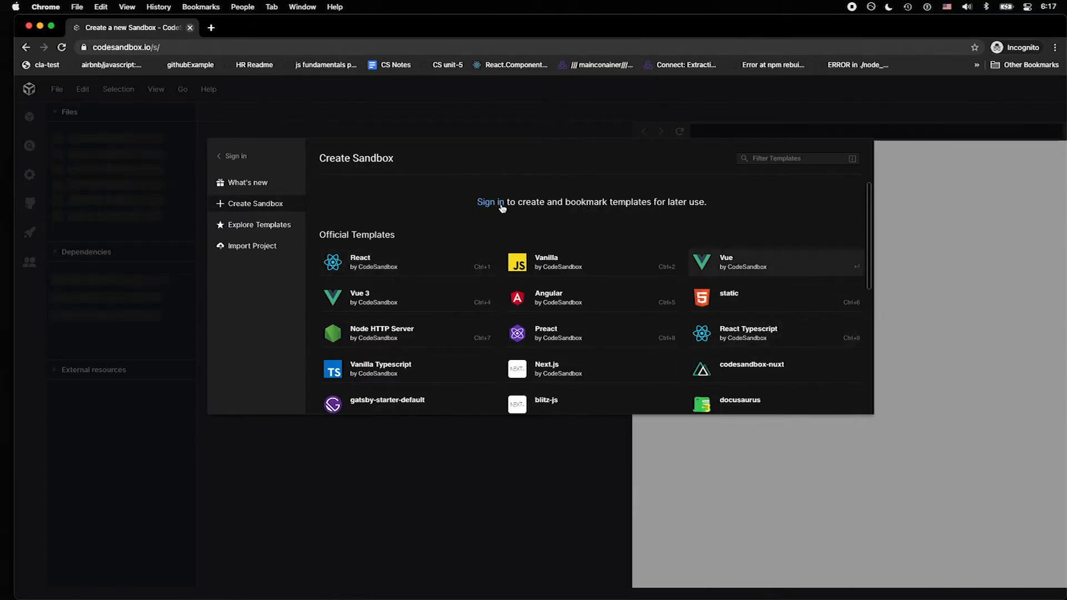
{"action": "scroll", "scroll_direction": "up", "scroll_amount": 3}
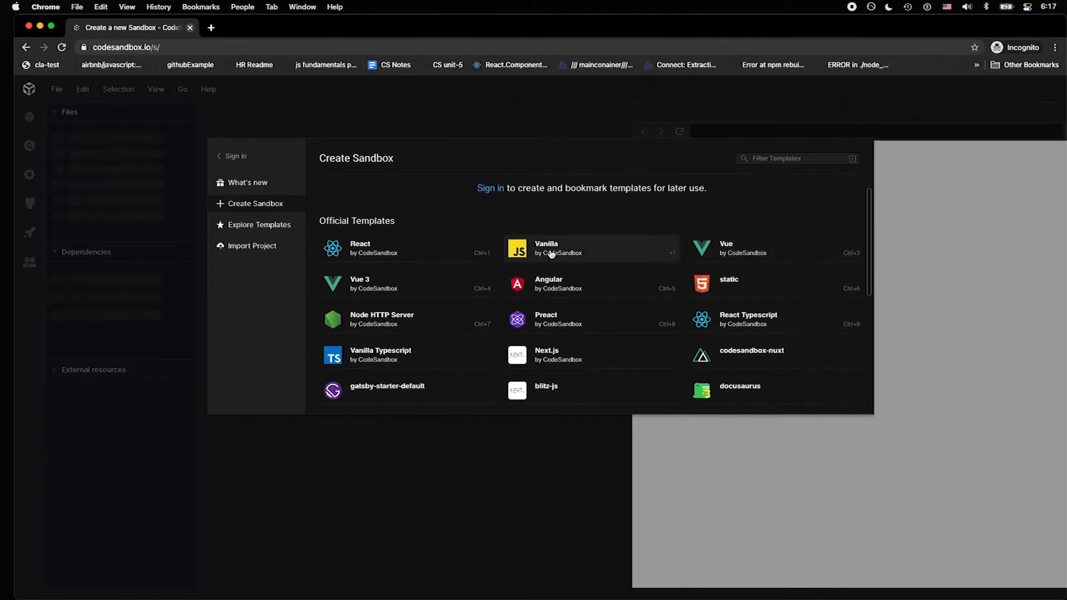
{"action": "mouse_move", "coordinate": [548, 252]}
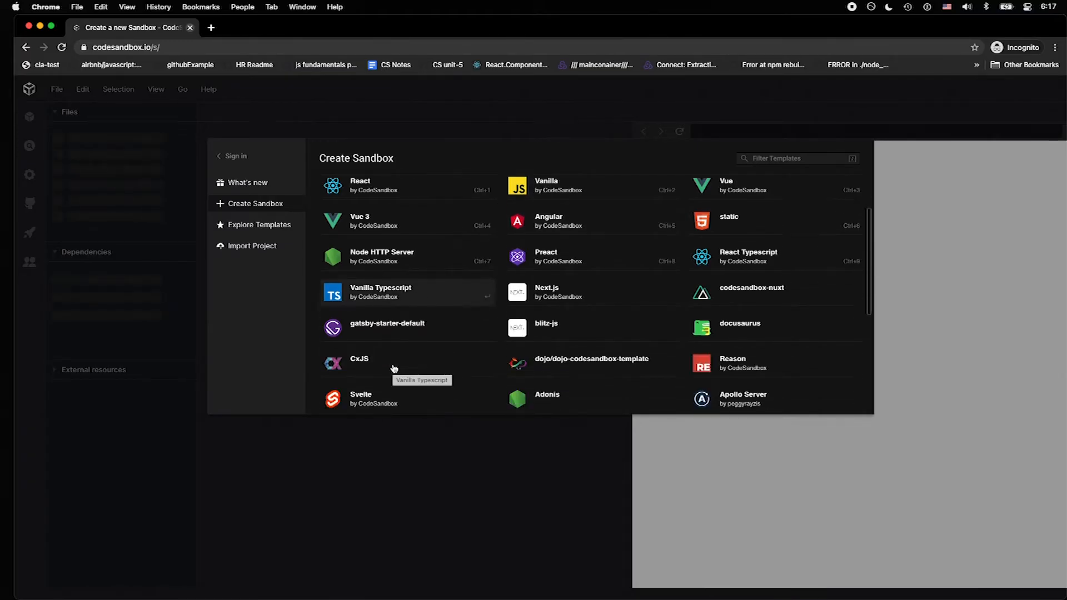
{"action": "scroll", "scroll_direction": "down", "scroll_amount": 3}
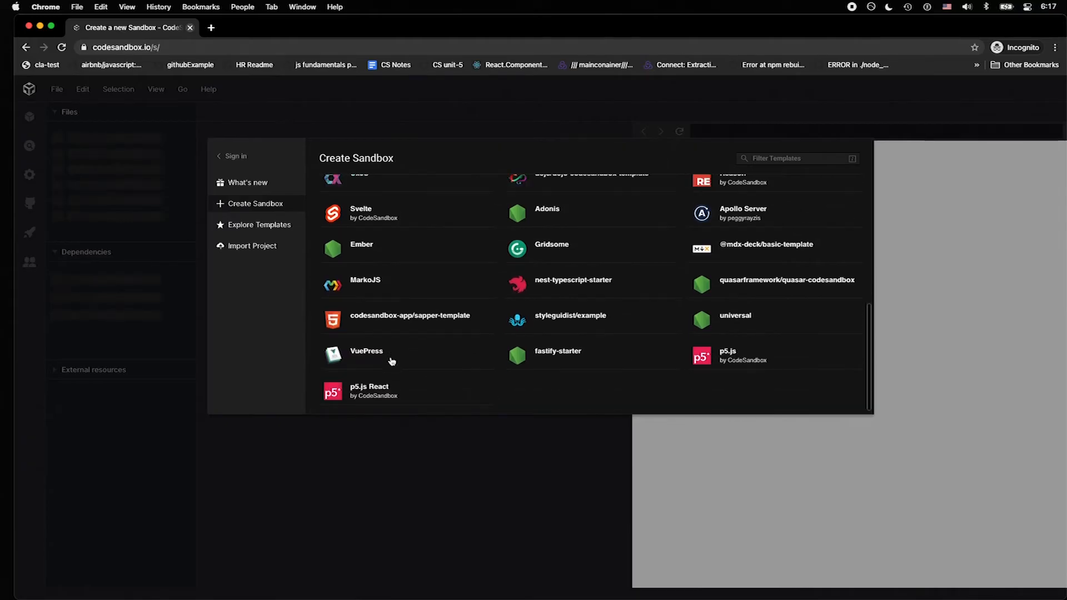
{"action": "scroll", "scroll_direction": "up", "scroll_amount": 3}
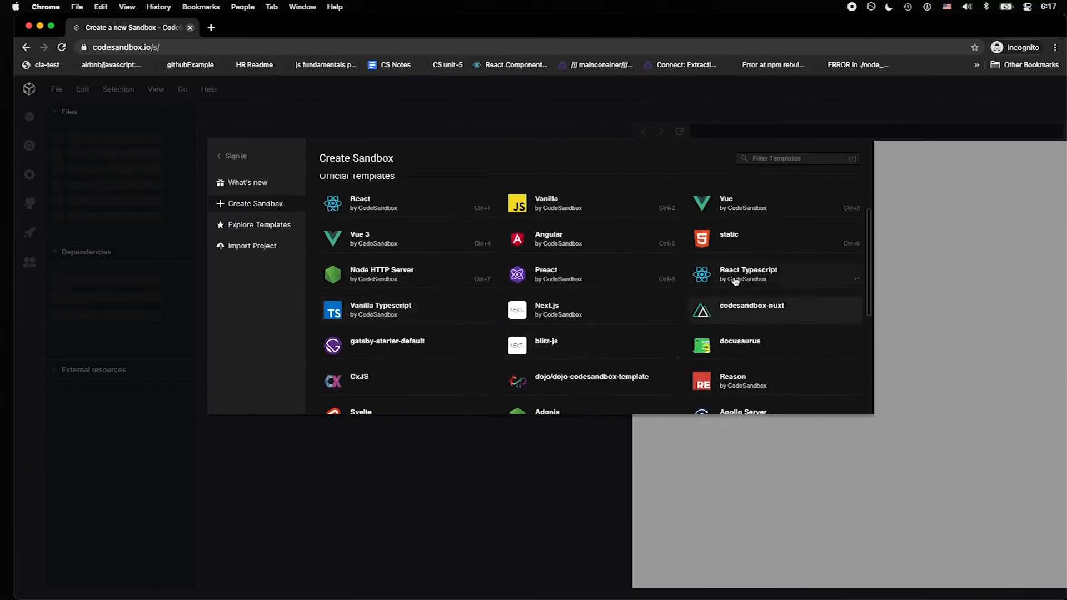
{"action": "mouse_move", "coordinate": [373, 204]}
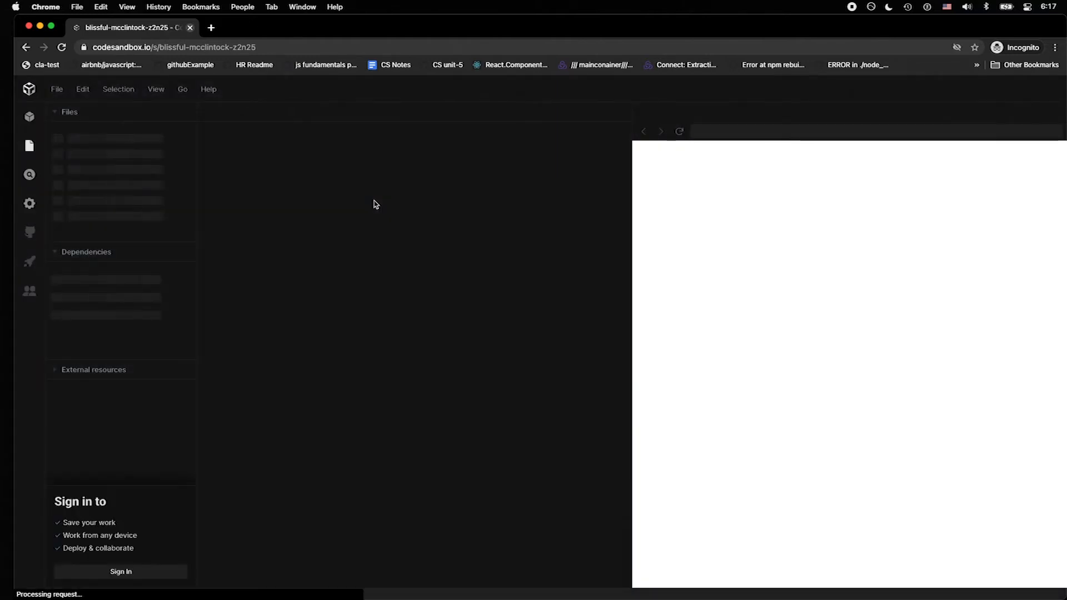
Step: View index.js in the new React sandbox and expand the public folder showing index.html
{"action": "left_click", "coordinate": [173, 47]}
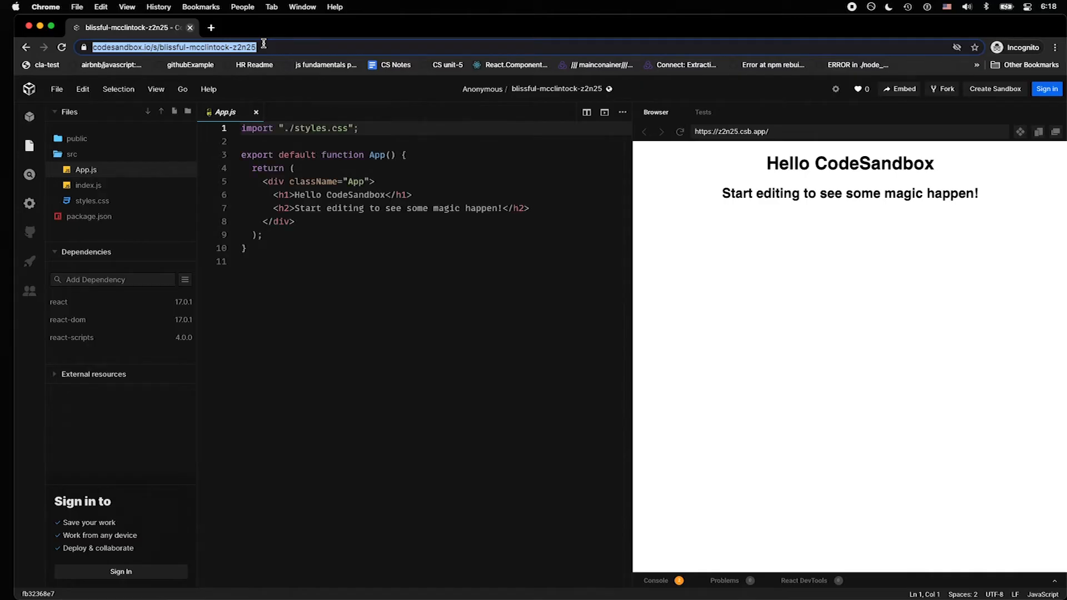
{"action": "mouse_move", "coordinate": [365, 48]}
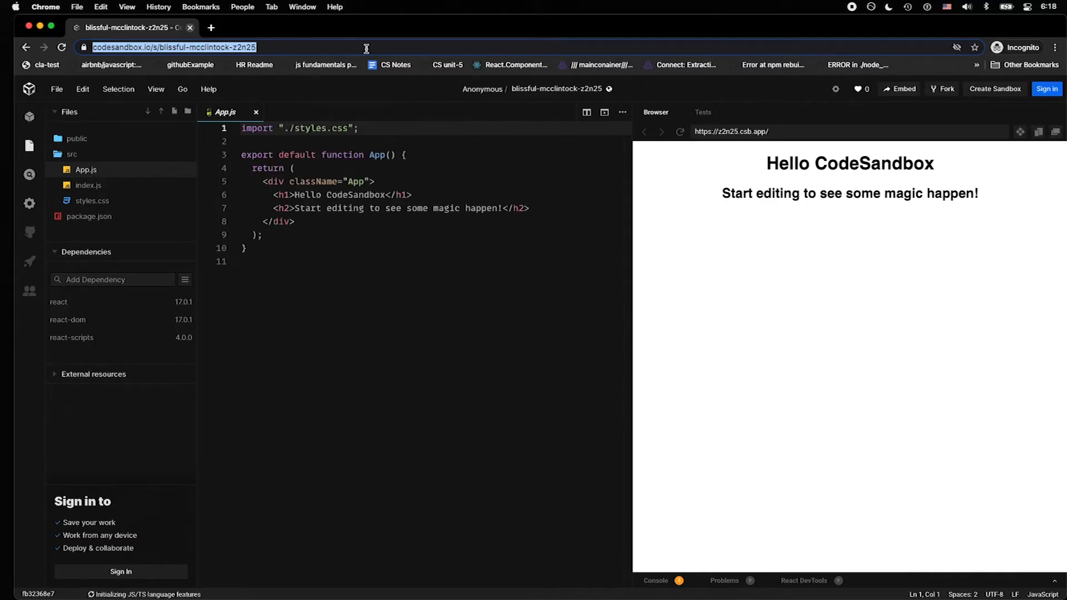
{"action": "left_click", "coordinate": [385, 195]}
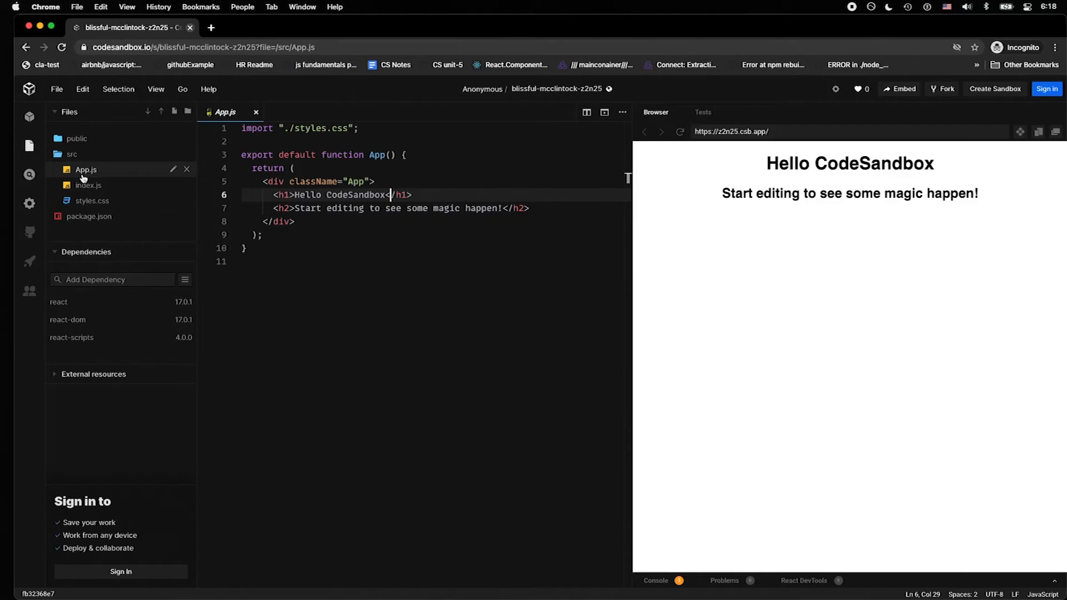
{"action": "left_click", "coordinate": [88, 186]}
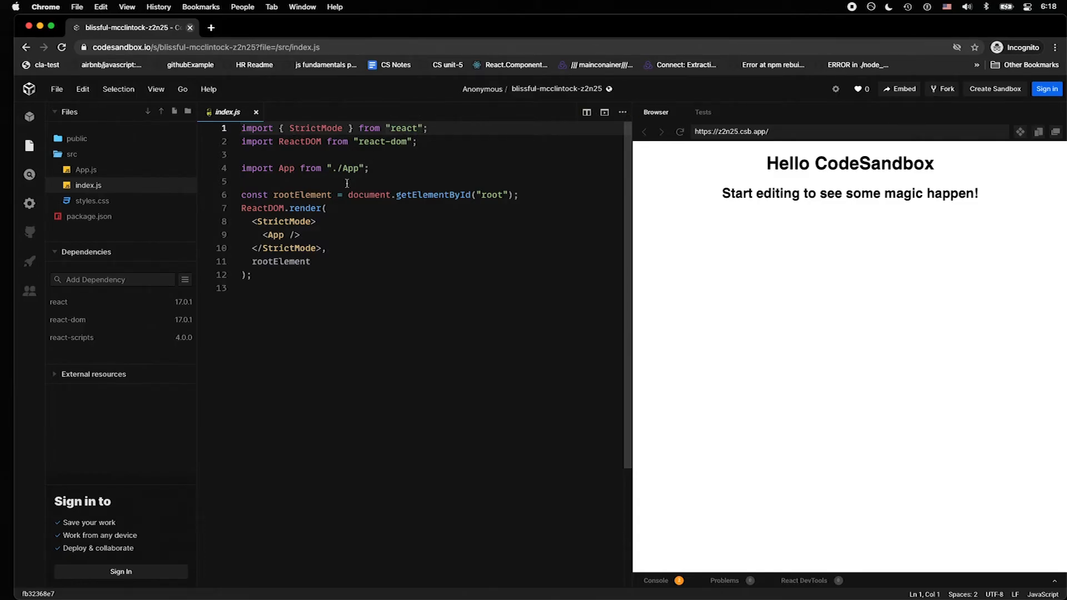
{"action": "mouse_move", "coordinate": [115, 138]}
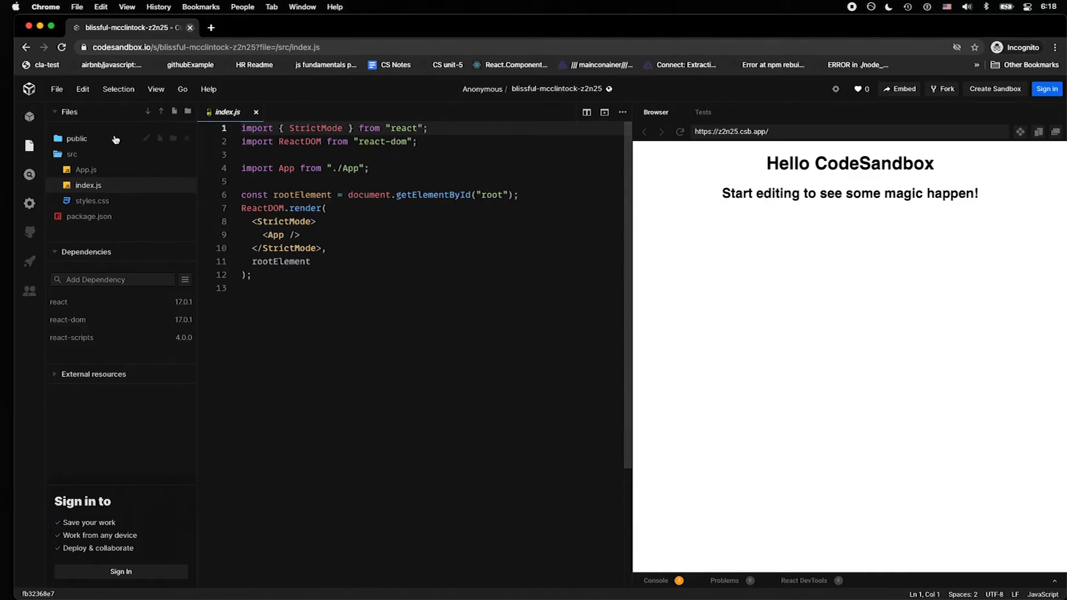
{"action": "left_click", "coordinate": [77, 138]}
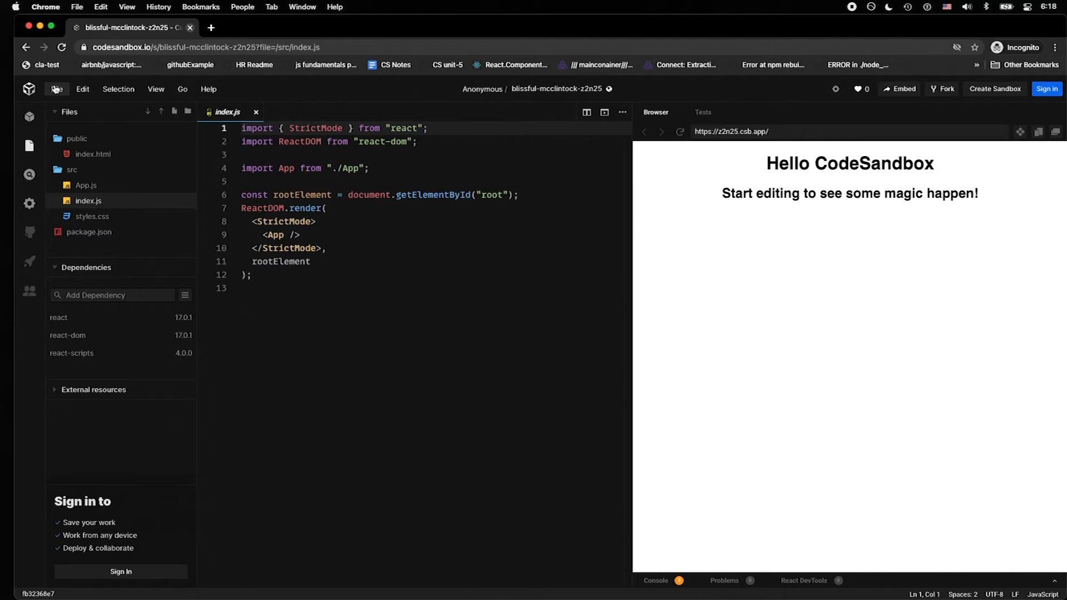
{"action": "left_click", "coordinate": [56, 89]}
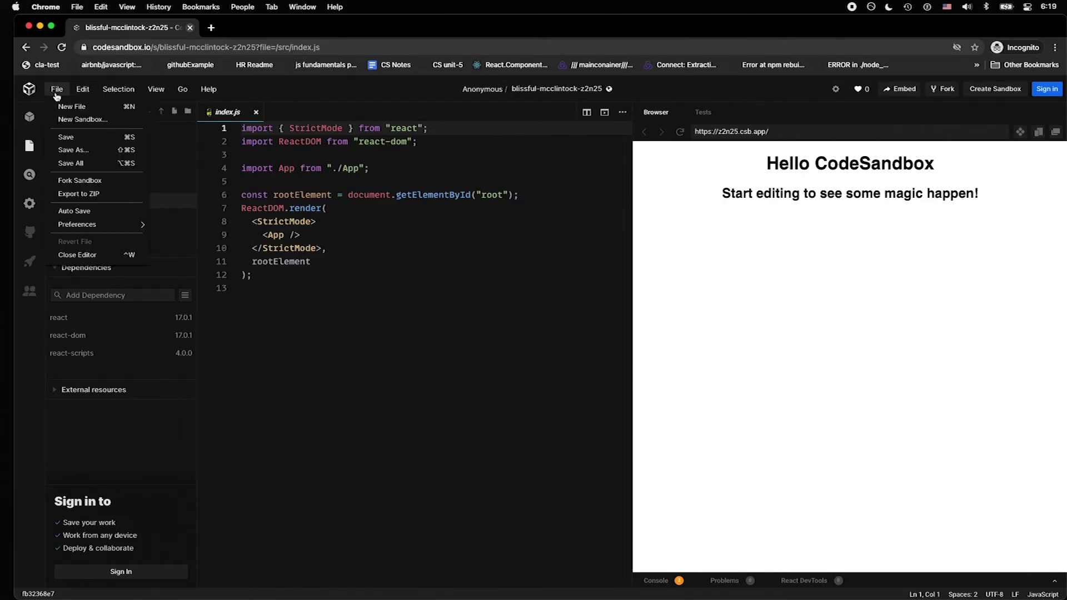
{"action": "mouse_move", "coordinate": [82, 118]}
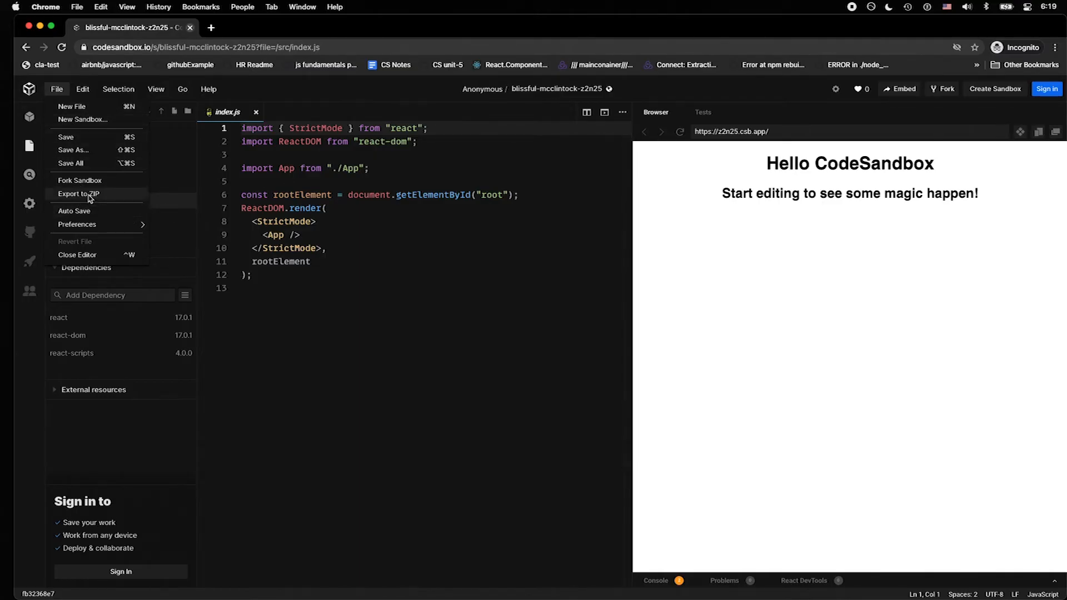
{"action": "left_click", "coordinate": [82, 89]}
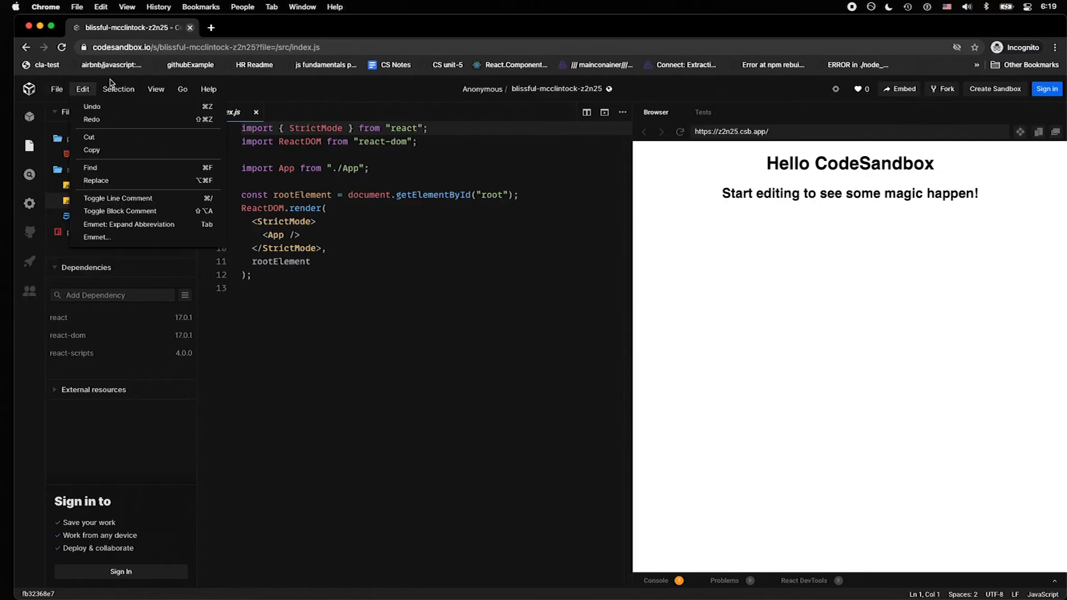
{"action": "left_click", "coordinate": [182, 89]}
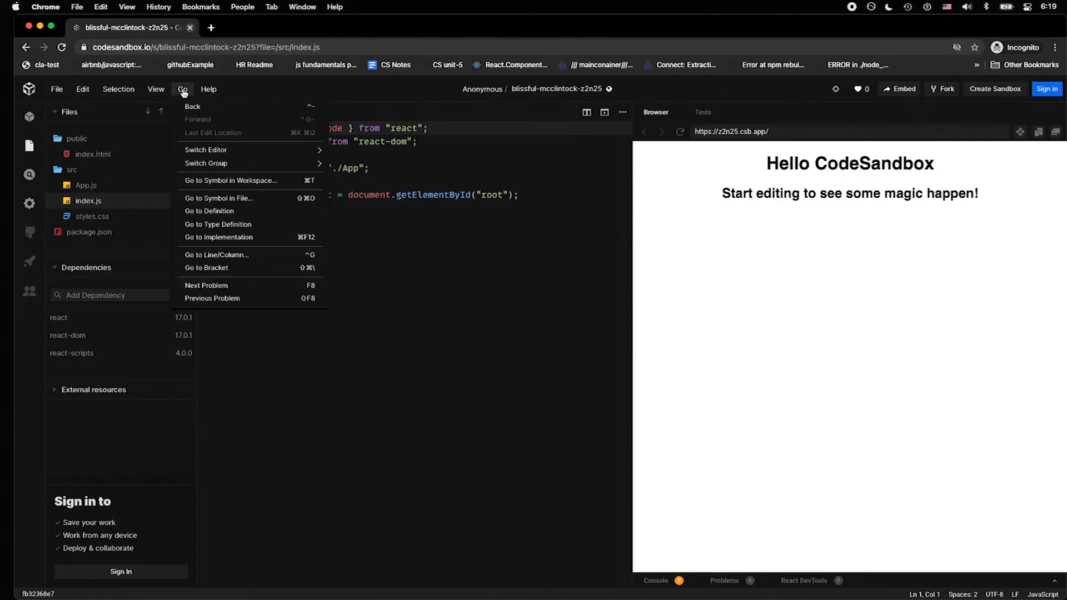
{"action": "left_click", "coordinate": [208, 89]}
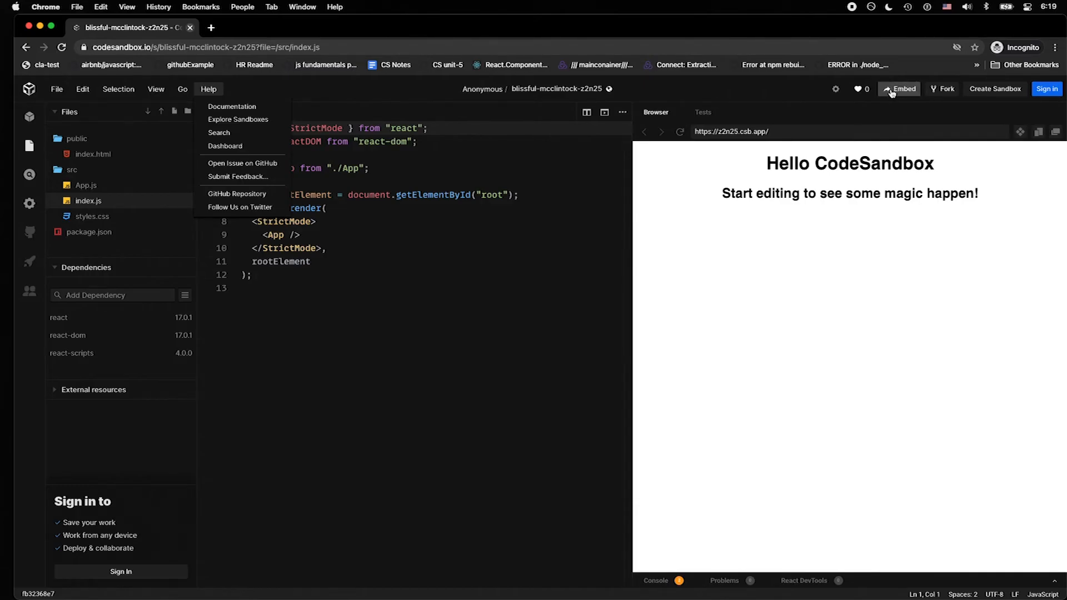
{"action": "mouse_move", "coordinate": [944, 89]}
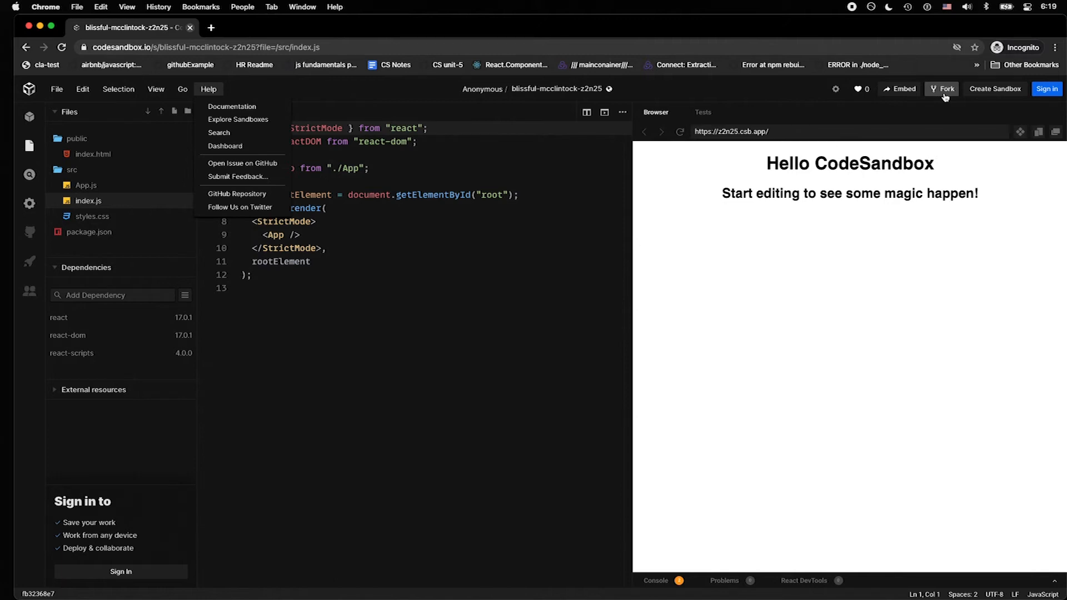
{"action": "mouse_move", "coordinate": [136, 359]}
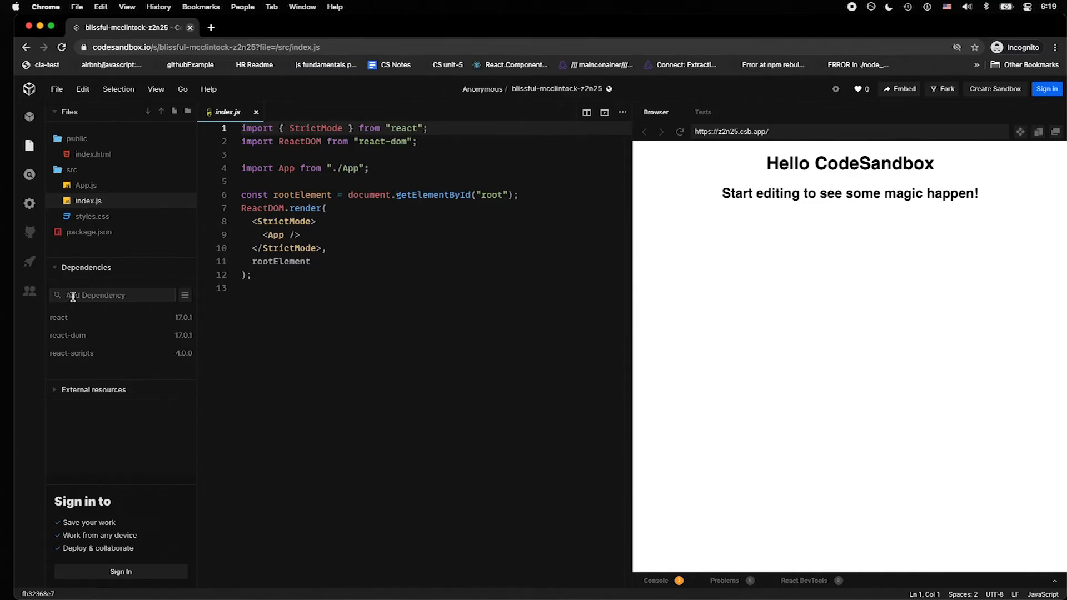
Step: Add the express 4.17.1 package as a dependency, then bring App.js into the editor
{"action": "type", "text": "express"}
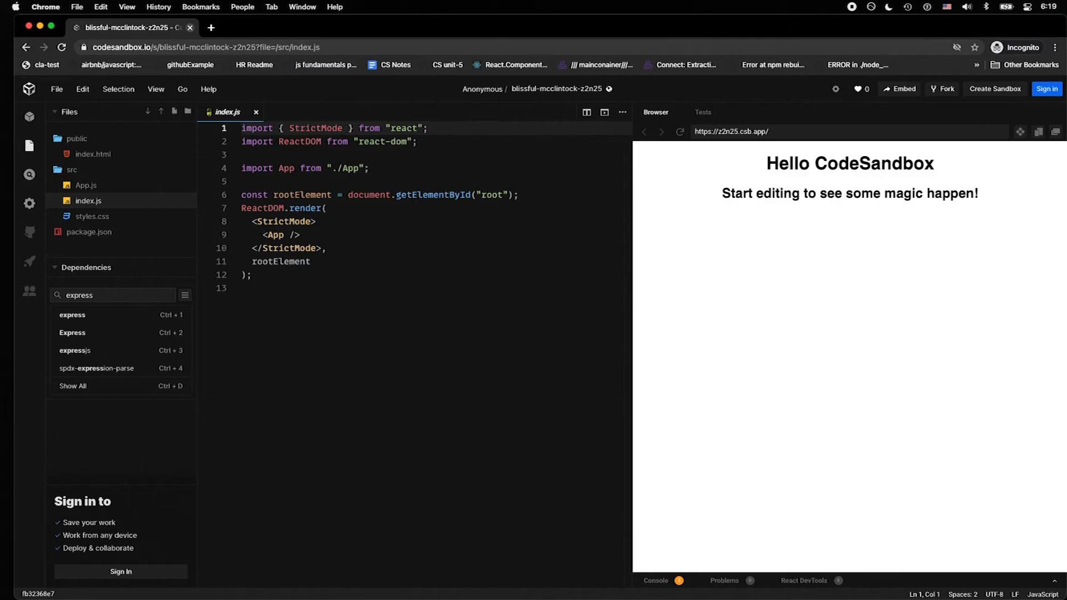
{"action": "left_click", "coordinate": [113, 295]}
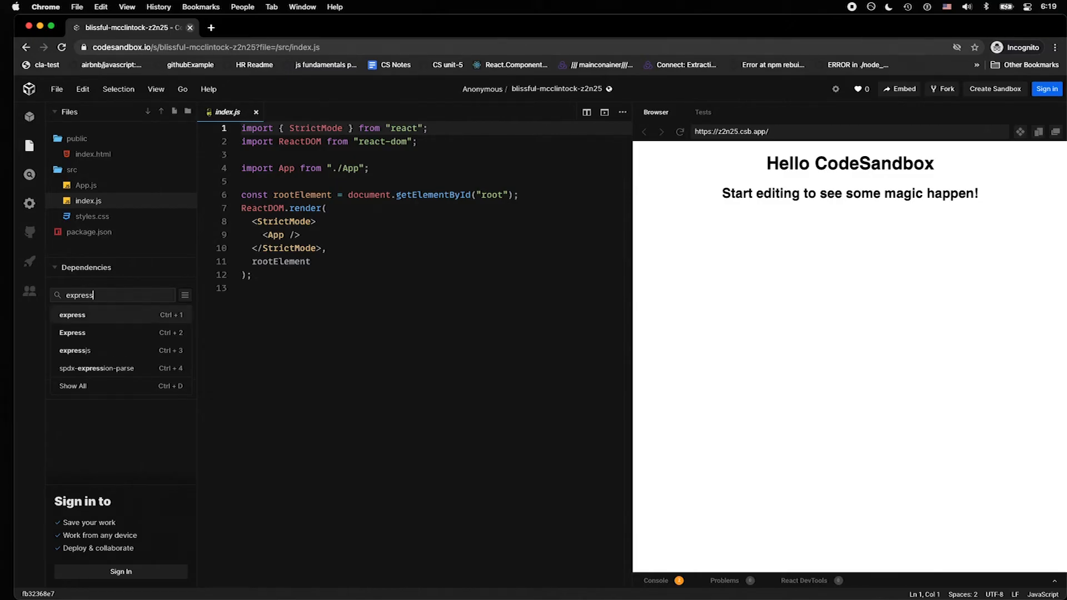
{"action": "left_click", "coordinate": [72, 315]}
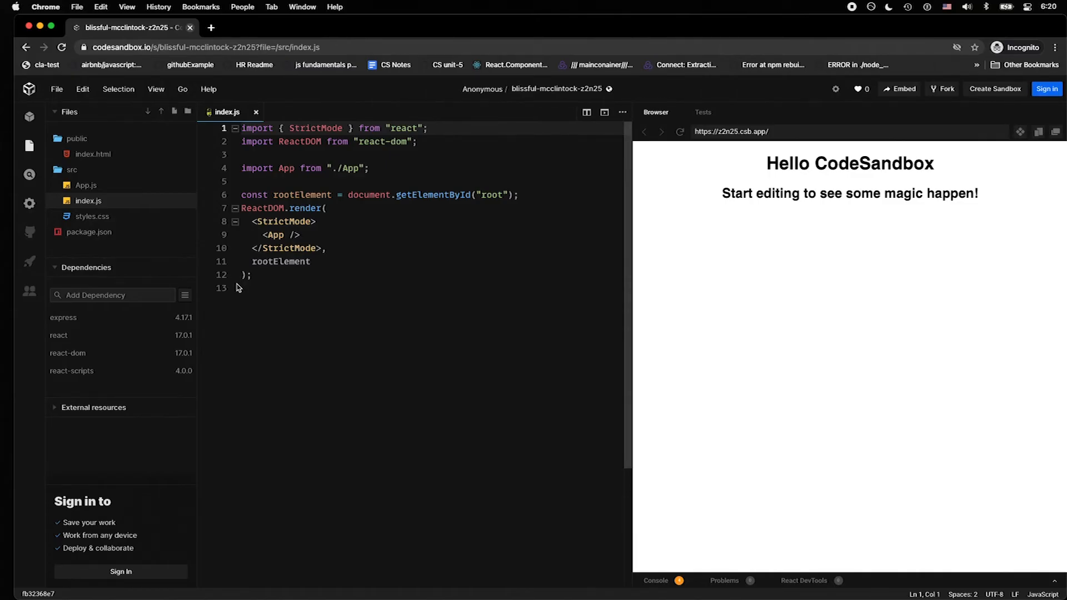
{"action": "left_click", "coordinate": [87, 186]}
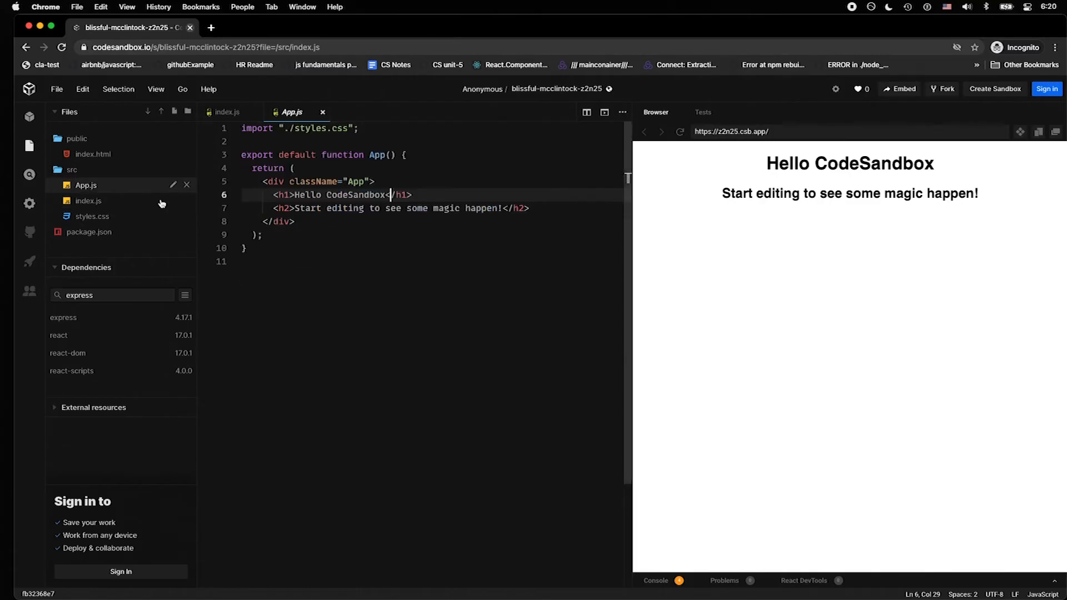
Step: Edit App.js so the h1 reads 'Hello Internet' and the h2 'We are CoLearnable!'
{"action": "left_click", "coordinate": [325, 194]}
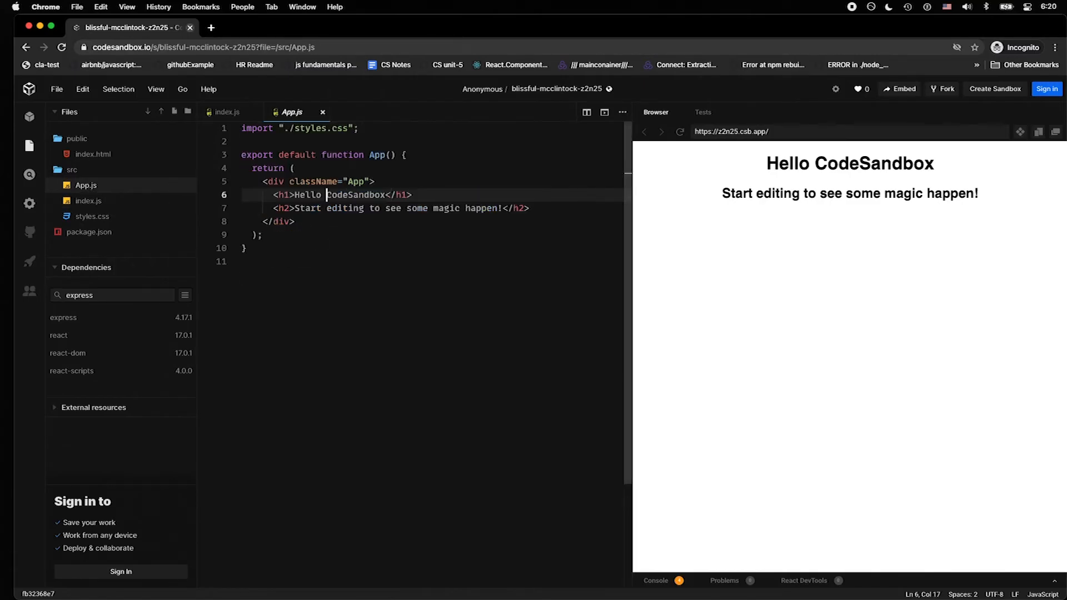
{"action": "type", "text": "Internet"}
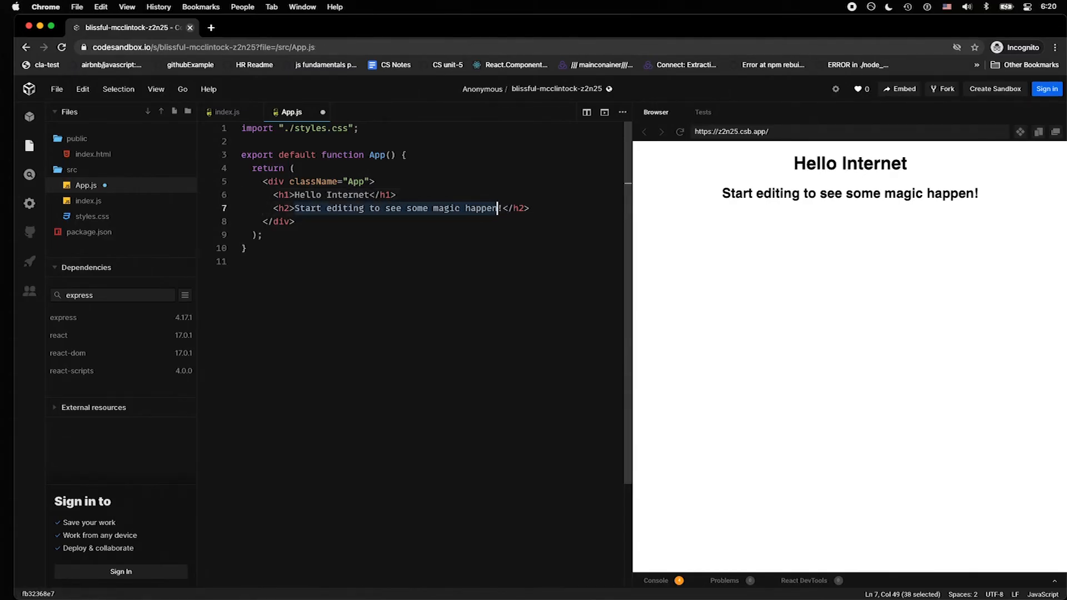
{"action": "type", "text": "We are !</h2>"}
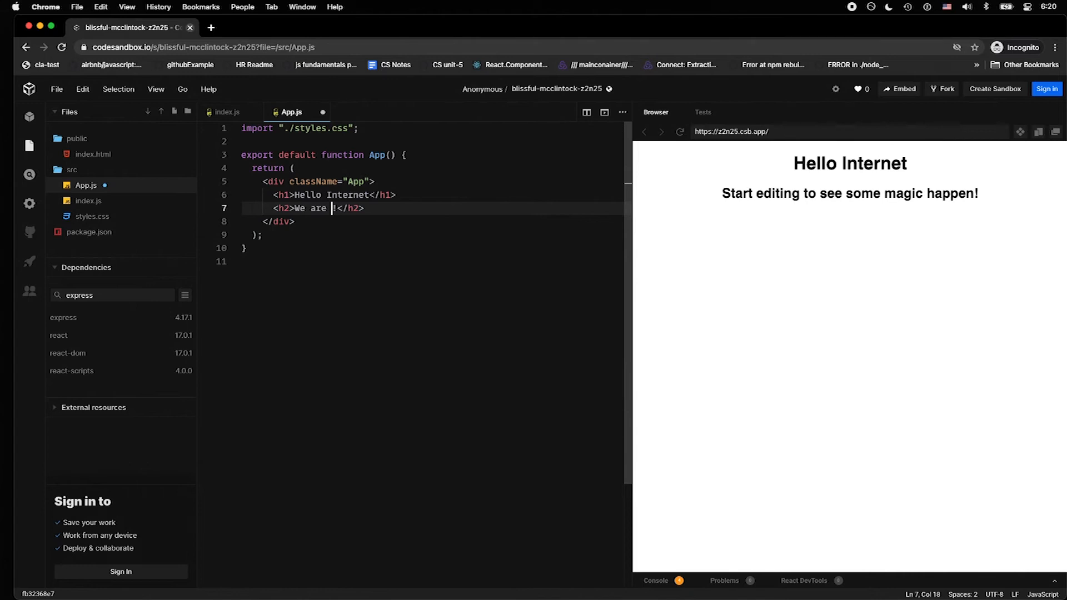
{"action": "type", "text": "Cool"}
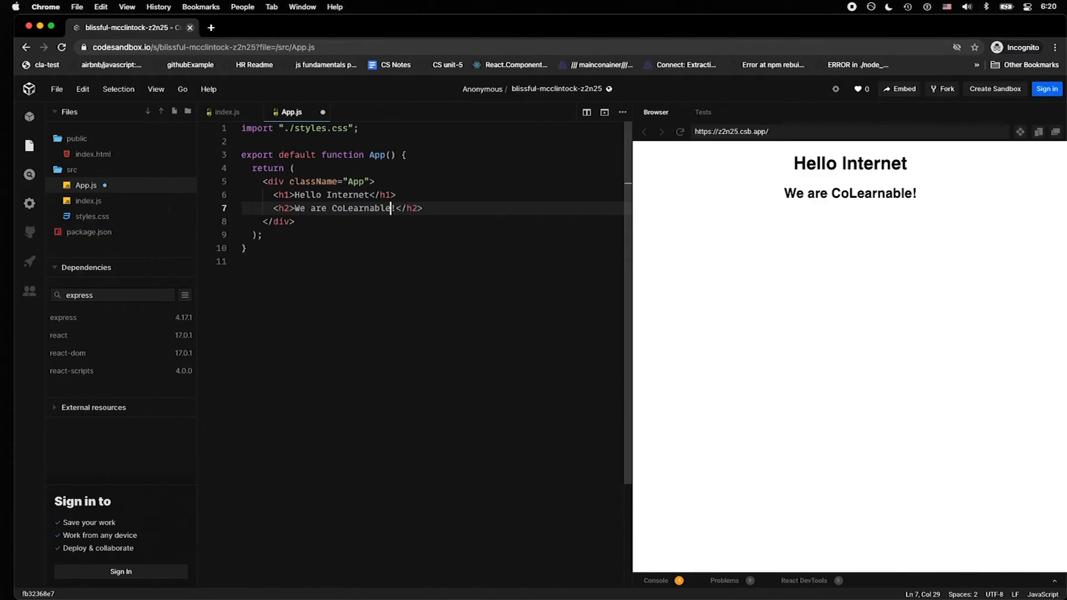
{"action": "left_click", "coordinate": [57, 89]}
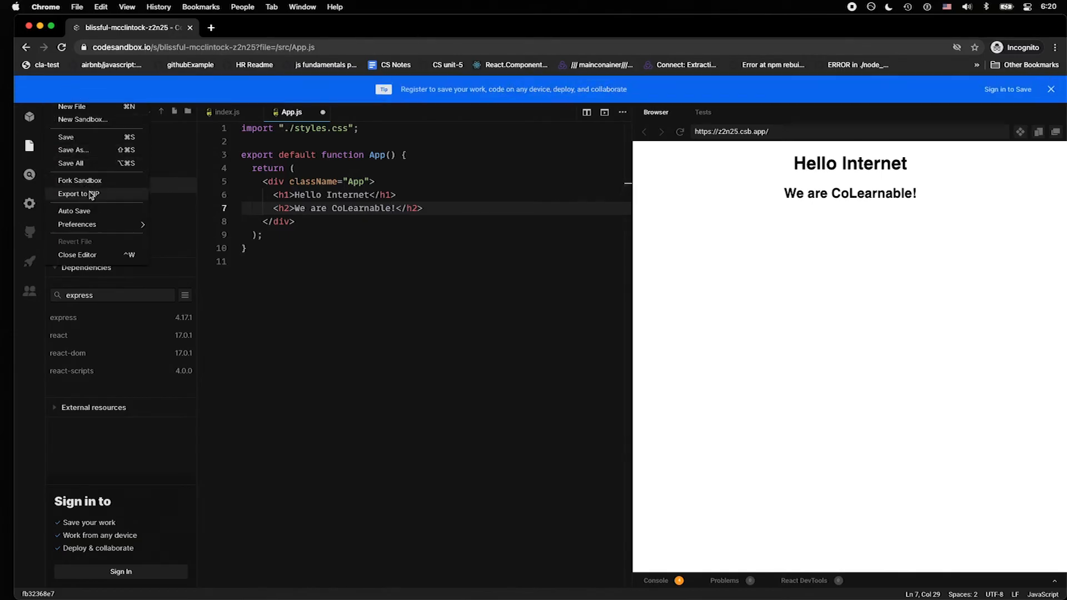
Step: Export the sandbox to ZIP and select the sandbox id z2n25 in the address bar
{"action": "left_click", "coordinate": [77, 194]}
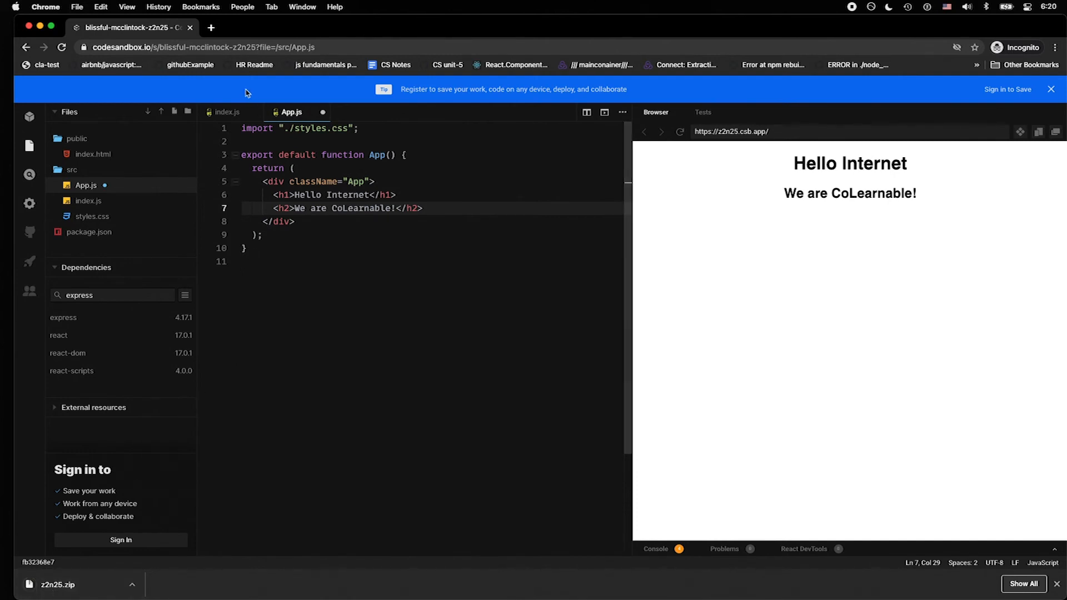
{"action": "left_click", "coordinate": [238, 47]}
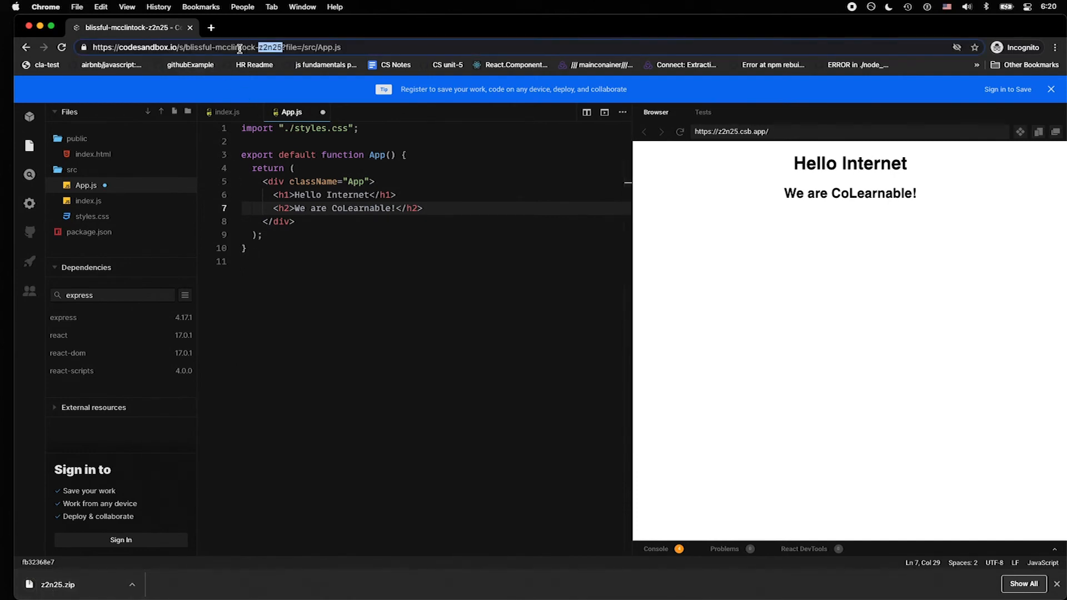
{"action": "left_click", "coordinate": [68, 584]}
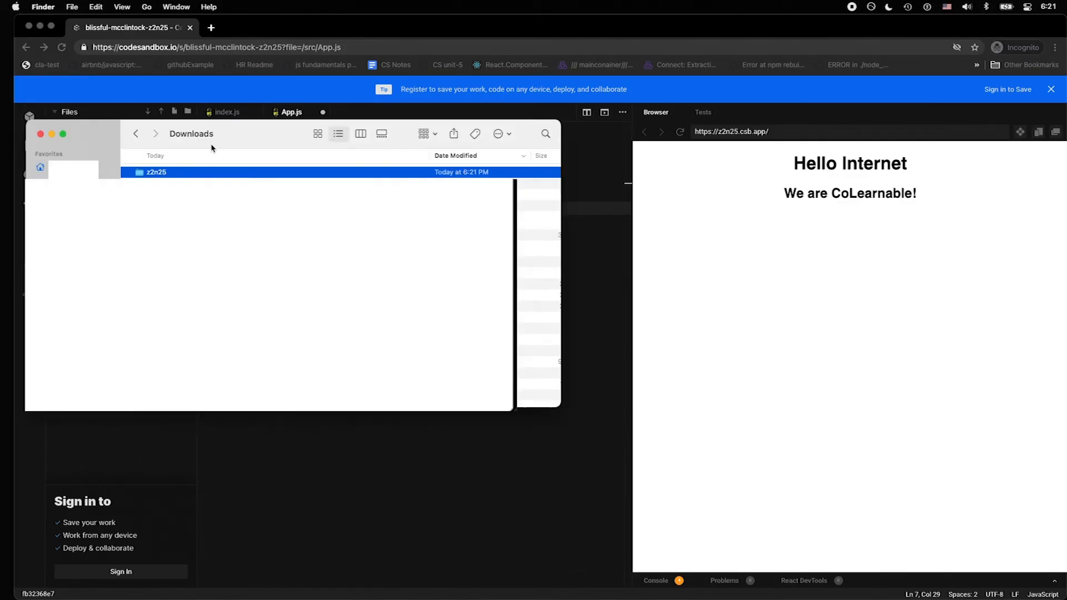
{"action": "mouse_move", "coordinate": [243, 140]}
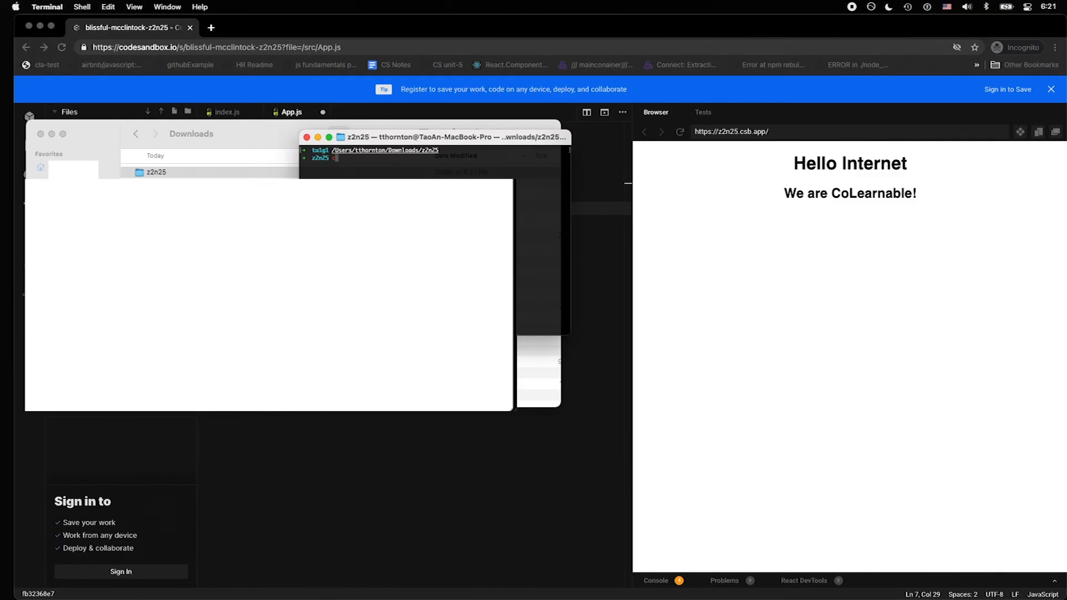
Step: Clear the terminal in the z2n25 folder and run 'code .' to launch VS Code
{"action": "key", "text": "Return"}
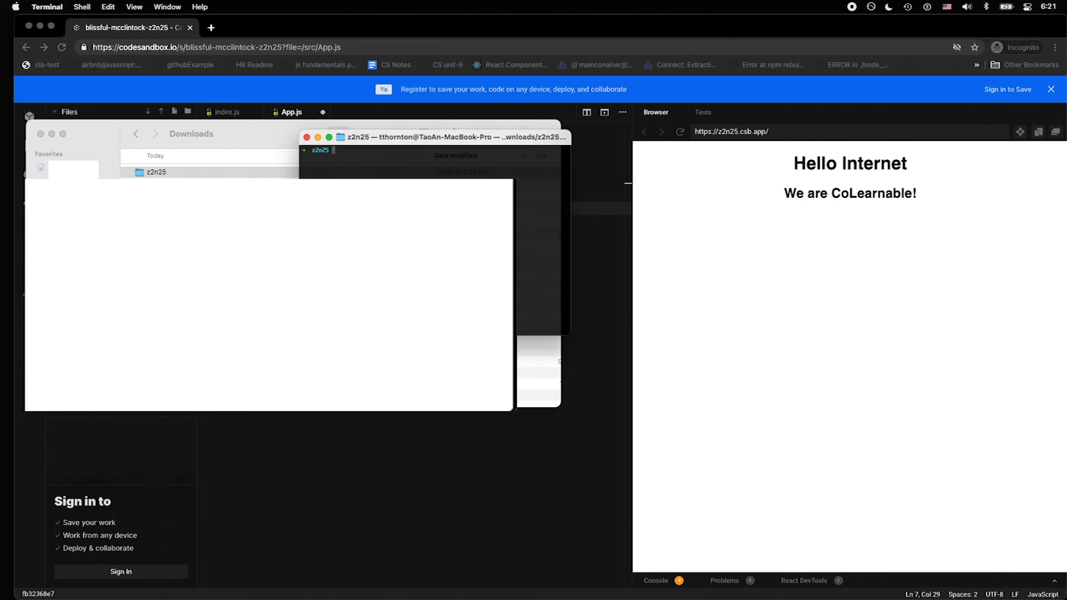
{"action": "type", "text": "code"}
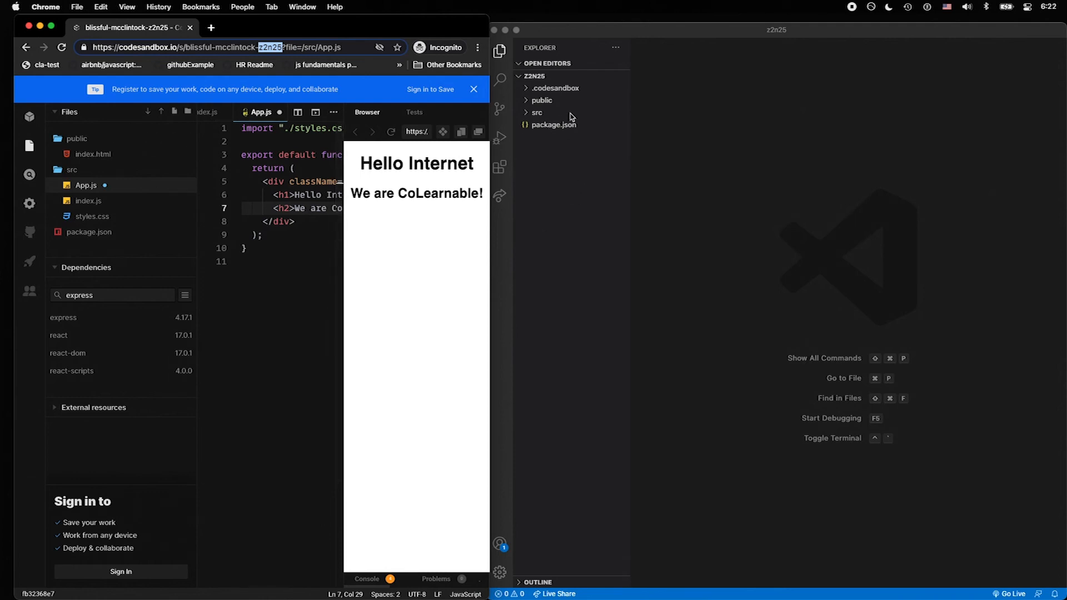
Step: Expand public and src in the Explorer and view App.js with the Hello Internet code
{"action": "left_click", "coordinate": [541, 100]}
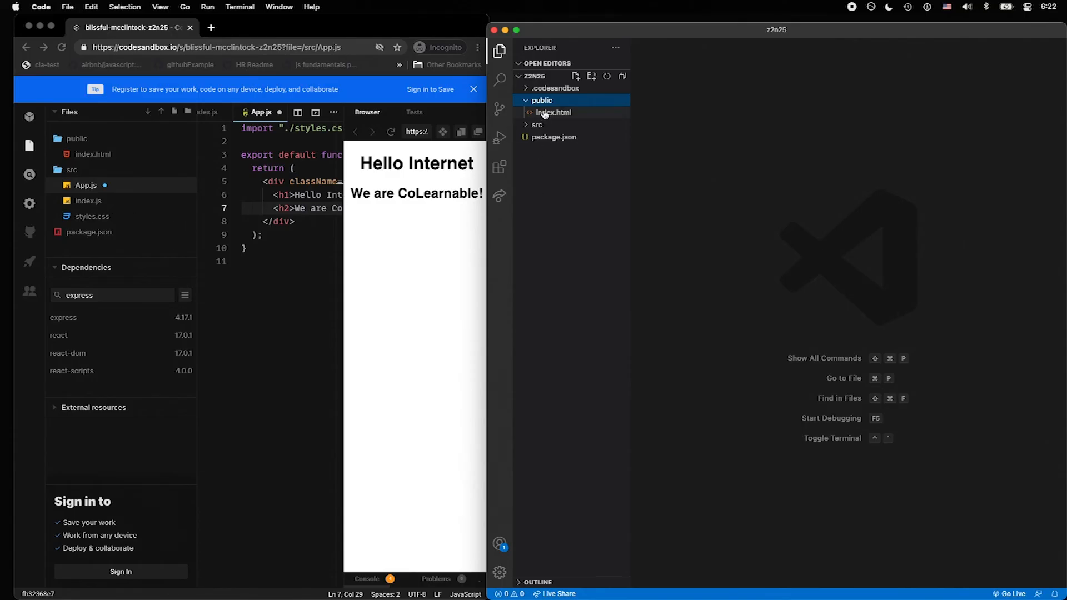
{"action": "left_click", "coordinate": [537, 125]}
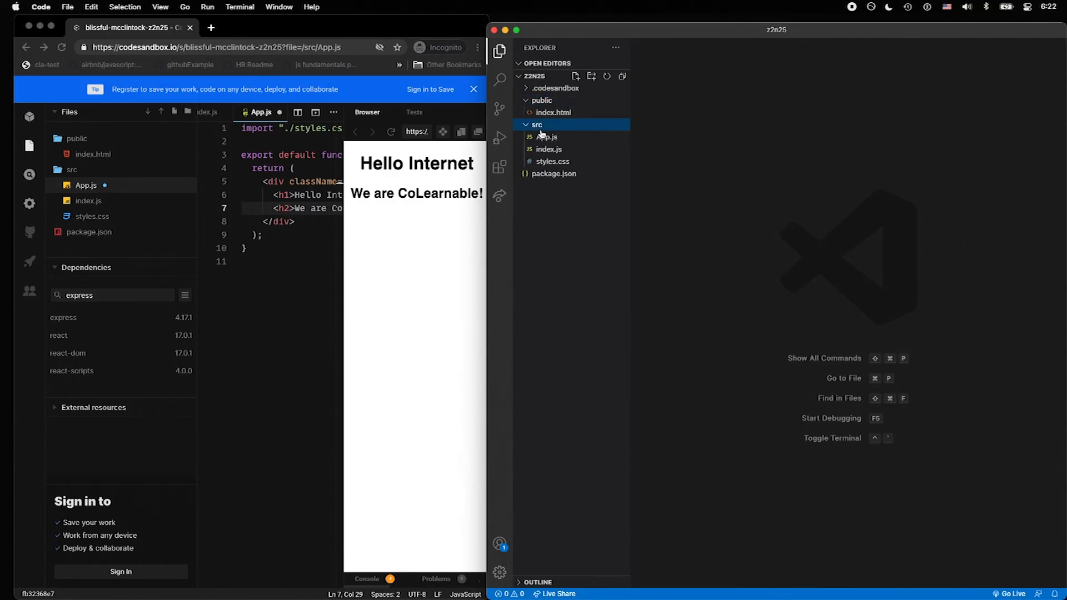
{"action": "left_click", "coordinate": [546, 136]}
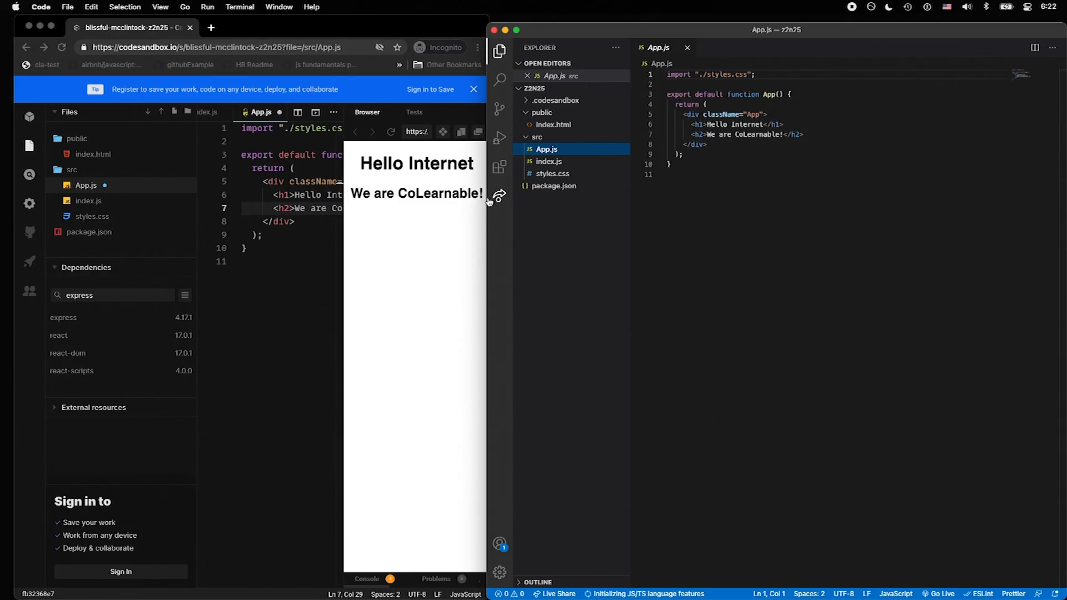
{"action": "mouse_move", "coordinate": [499, 197]}
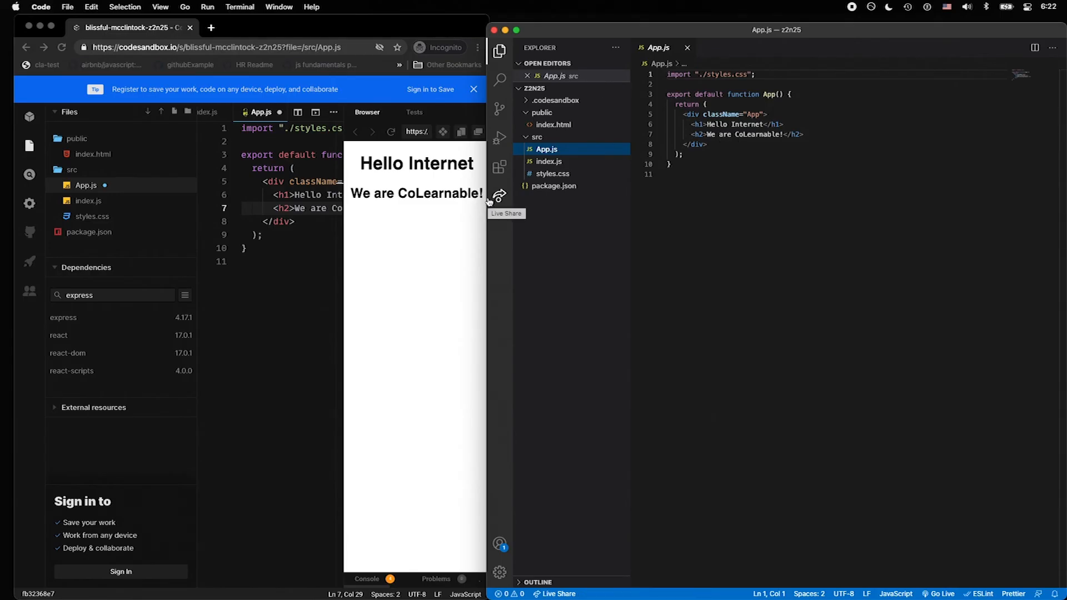
{"action": "mouse_move", "coordinate": [522, 223]}
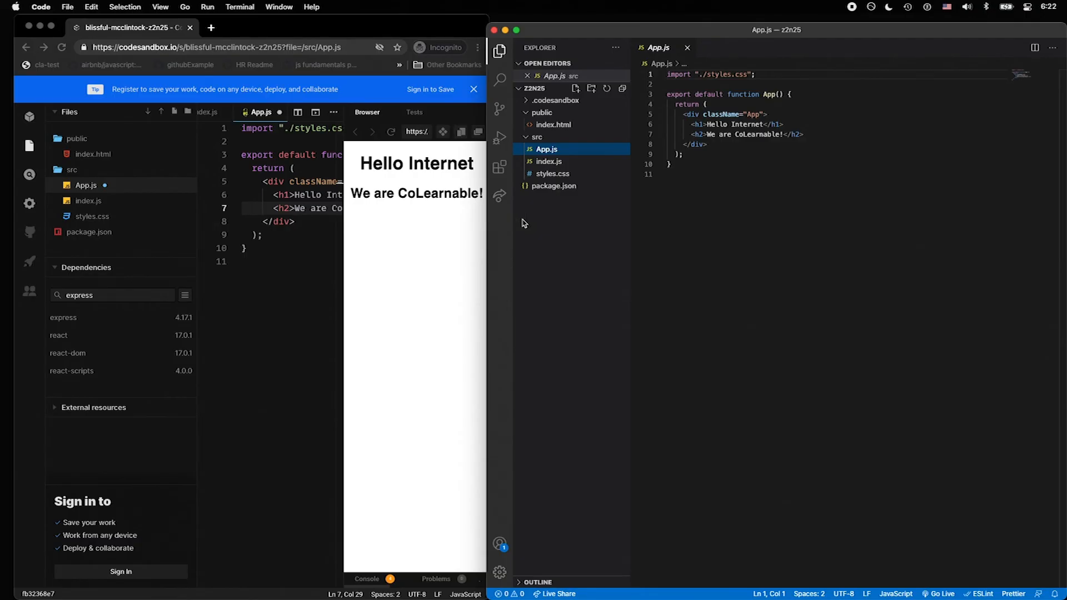
Step: View package.json listing express 4.17.1 among the React starter dependencies
{"action": "left_click", "coordinate": [553, 185]}
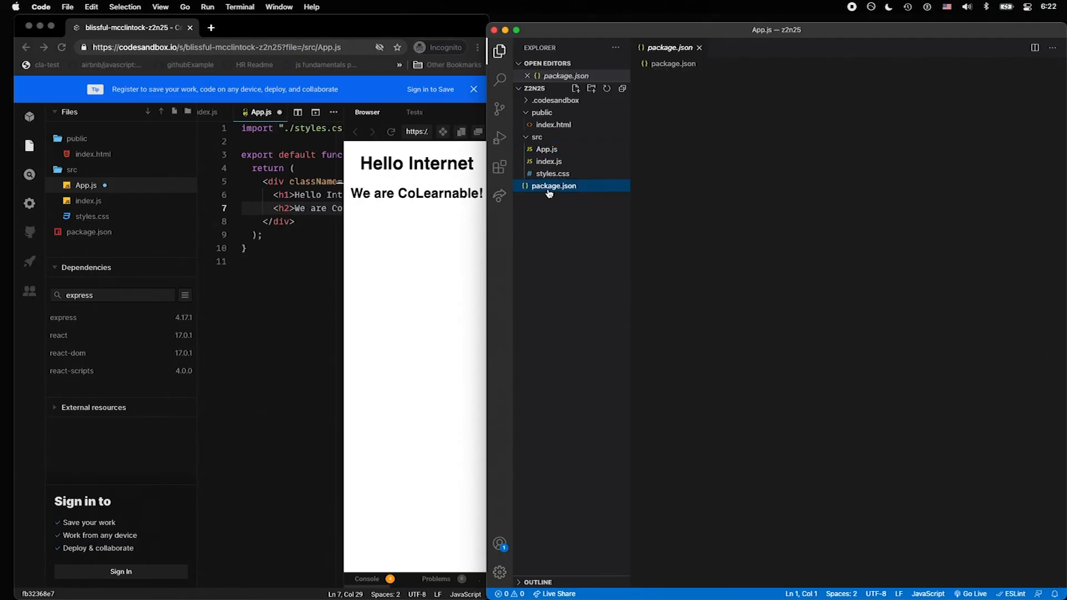
{"action": "left_click", "coordinate": [553, 186]}
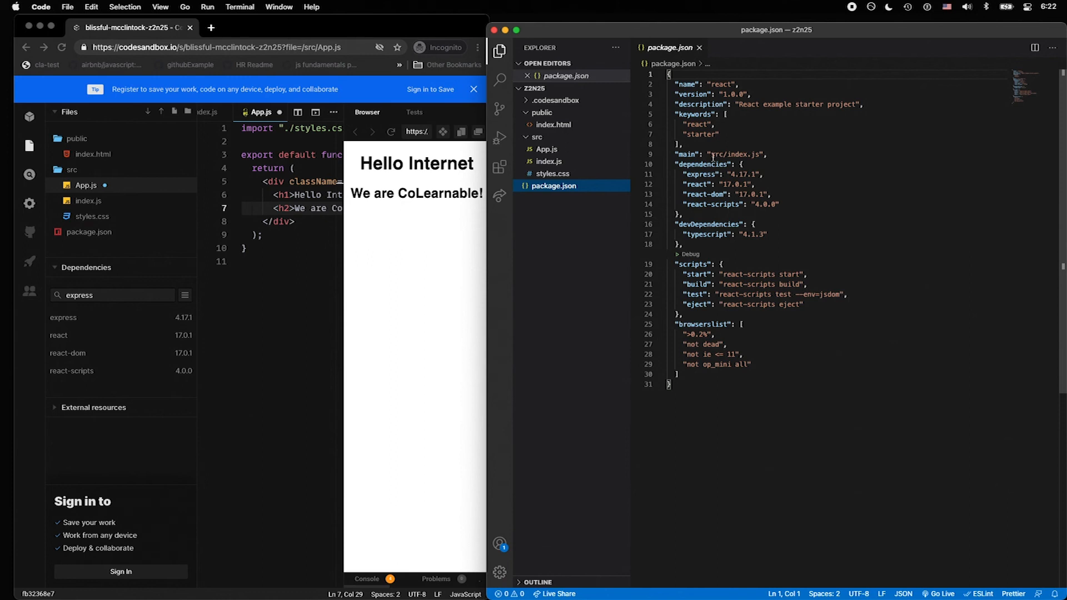
{"action": "mouse_move", "coordinate": [692, 165]}
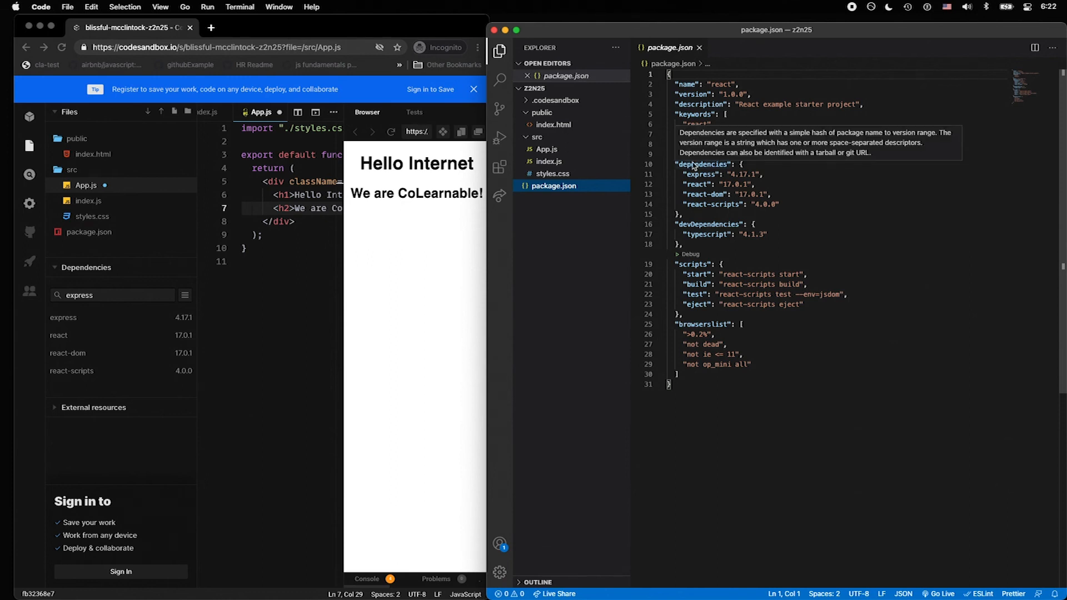
{"action": "mouse_move", "coordinate": [745, 147]}
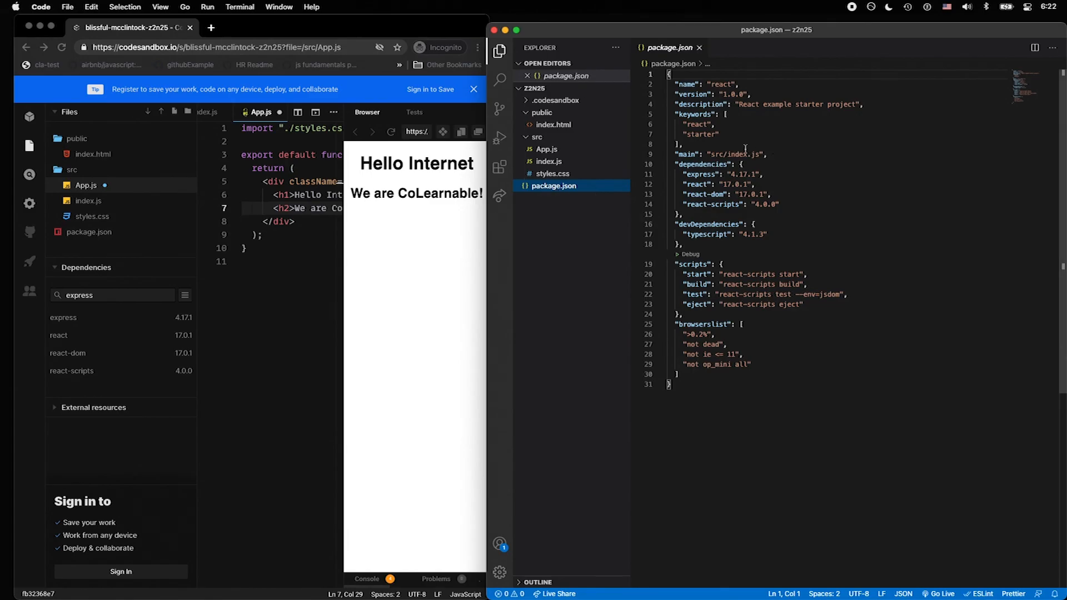
{"action": "mouse_move", "coordinate": [696, 166]}
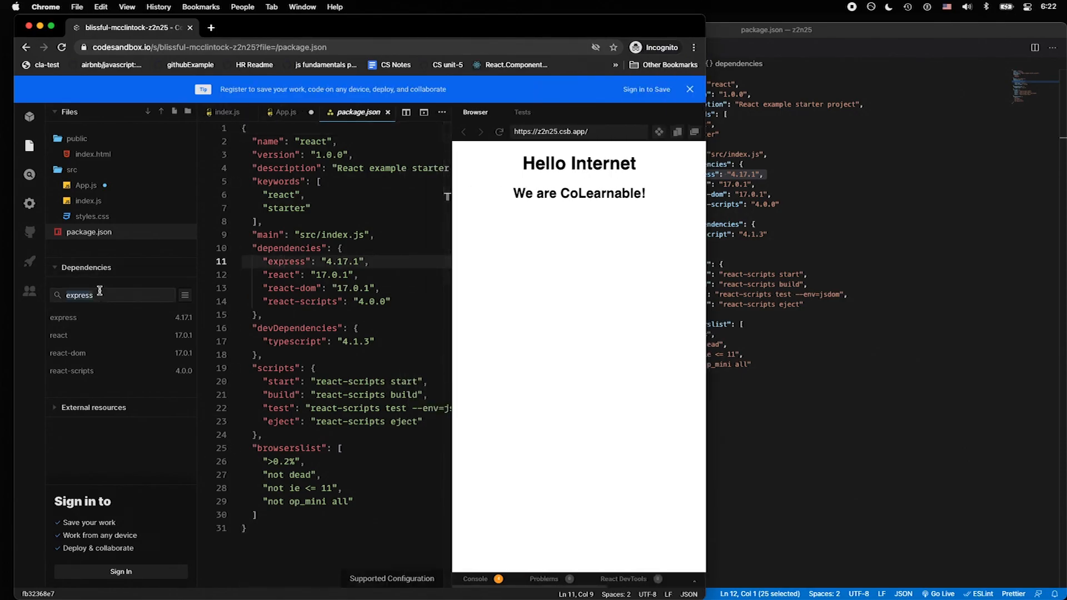
Step: Add react-router 5.2.0 as a sandbox dependency via the Add Dependency search
{"action": "type", "text": "react-rout"}
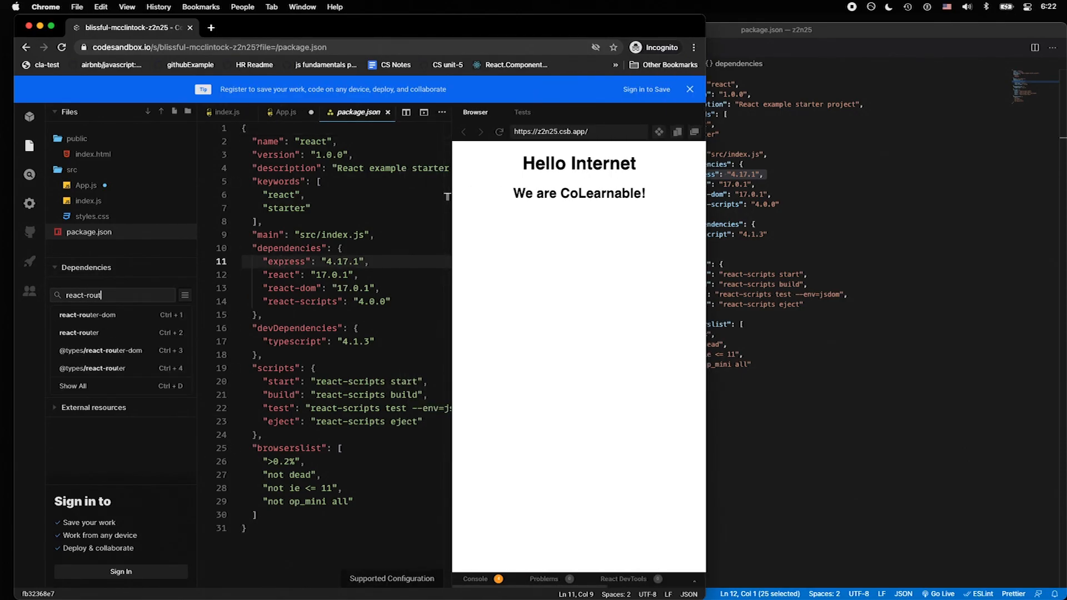
{"action": "left_click", "coordinate": [79, 333]}
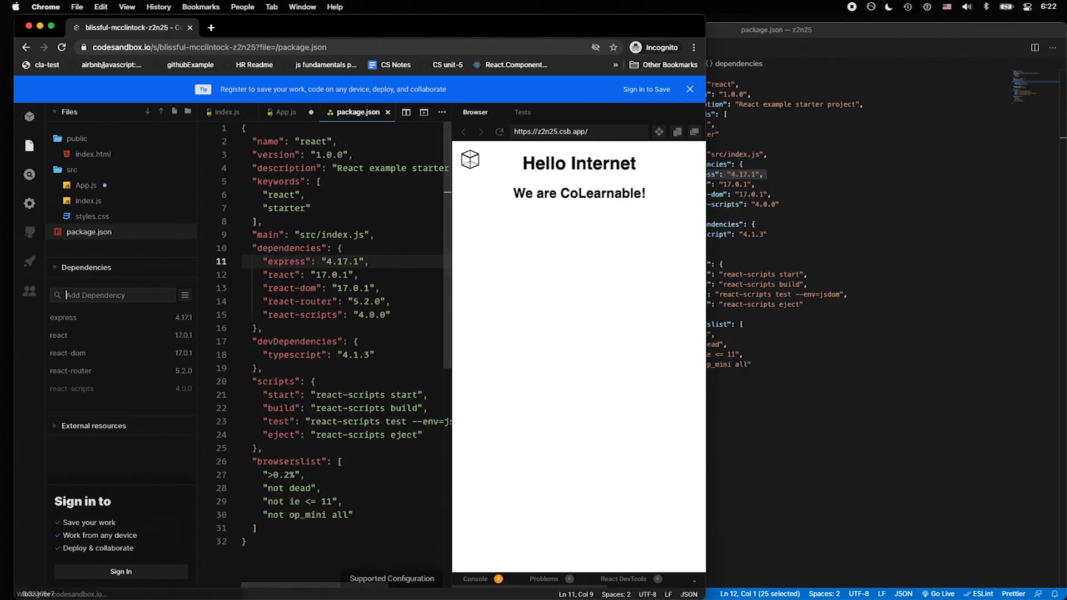